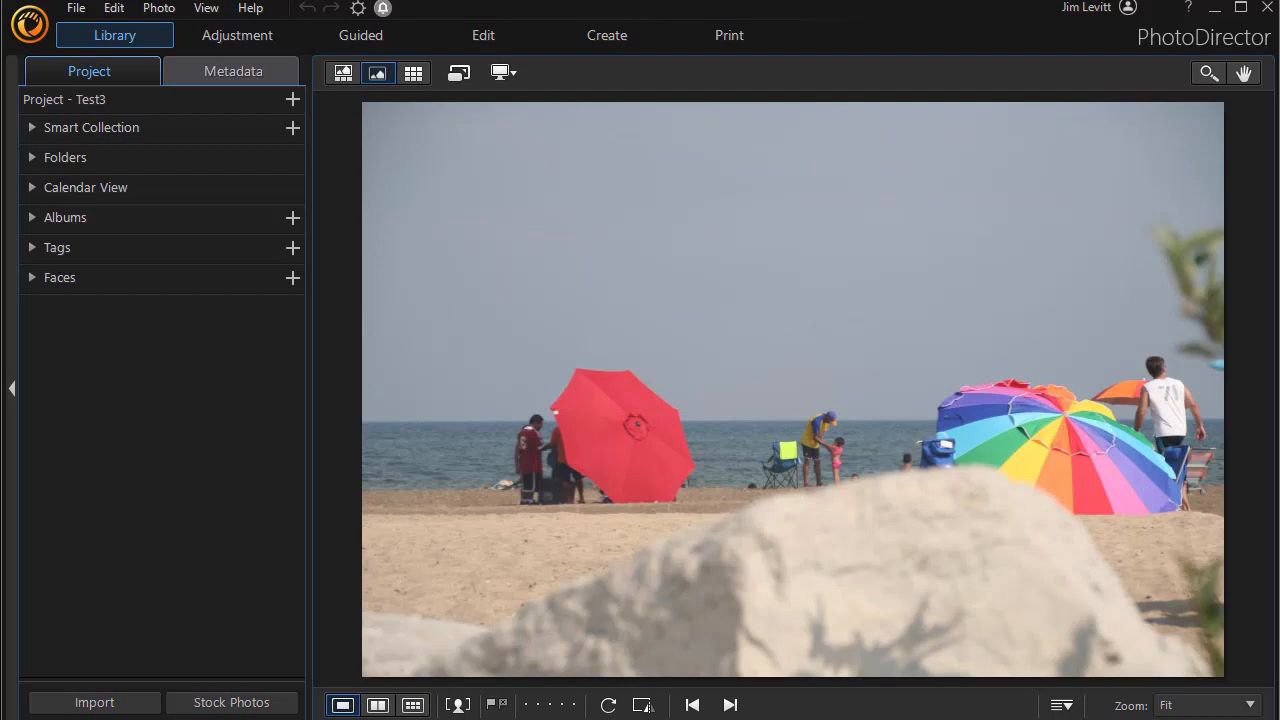
pyautogui.moveTo(164, 604)
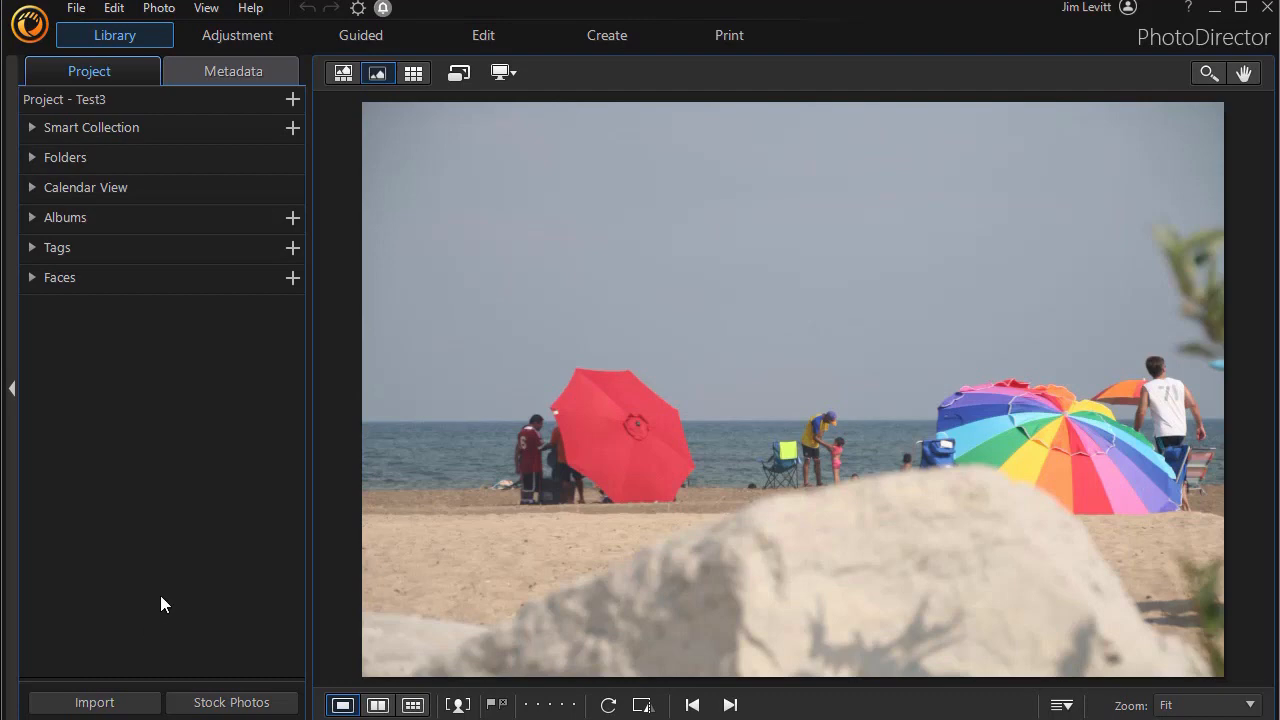
pyautogui.moveTo(172, 448)
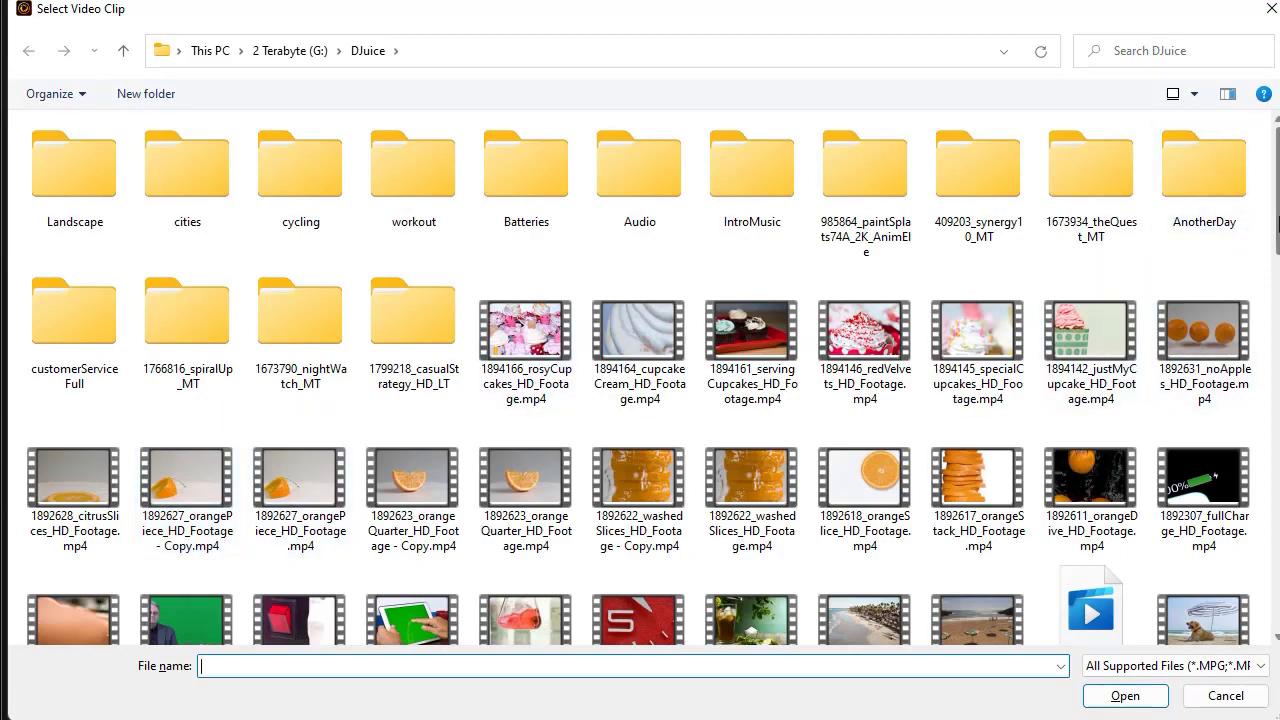
# Step: Choose the kitchen clip and select Capture Video Frames as New Photos
pyautogui.scroll(-3)
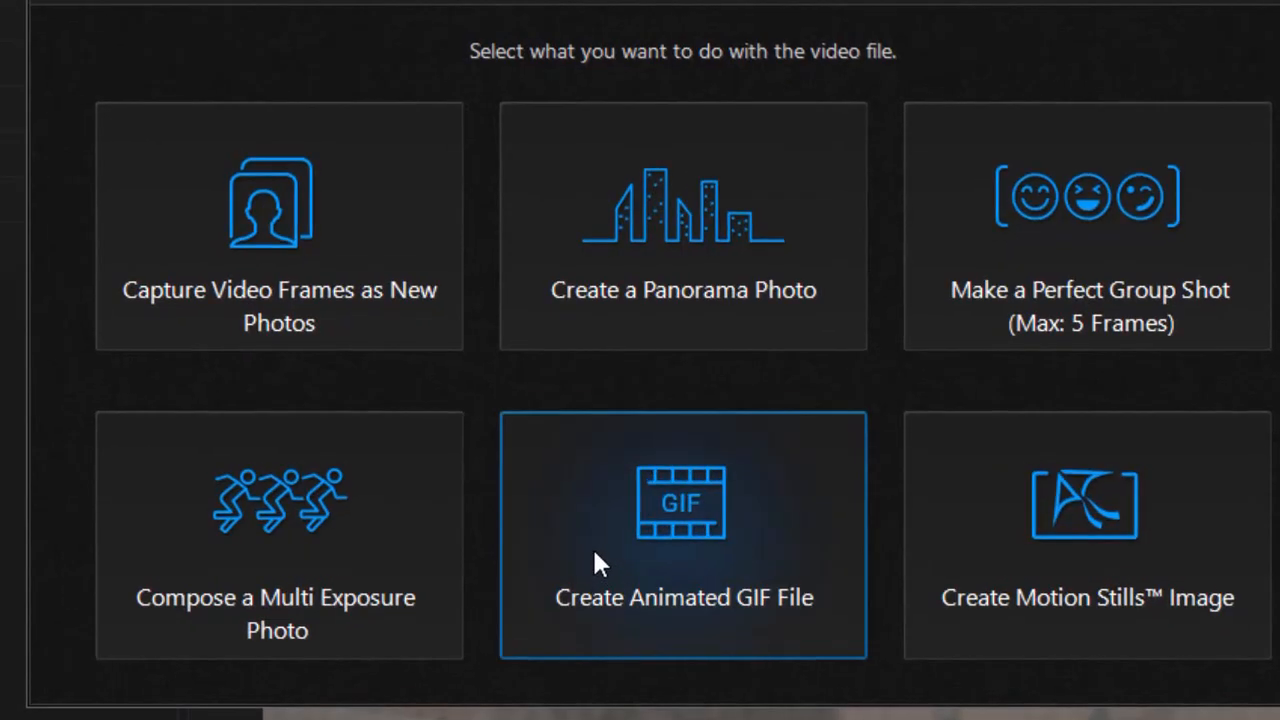
pyautogui.click(280, 228)
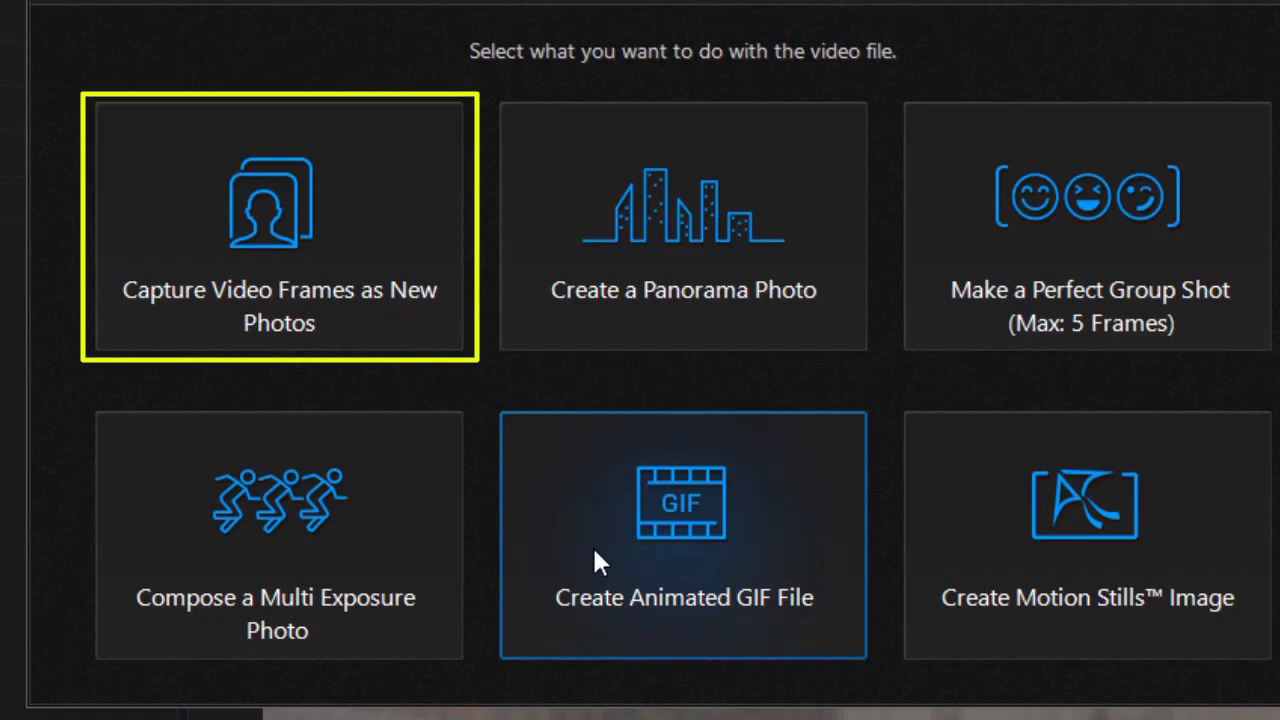
pyautogui.moveTo(584, 544)
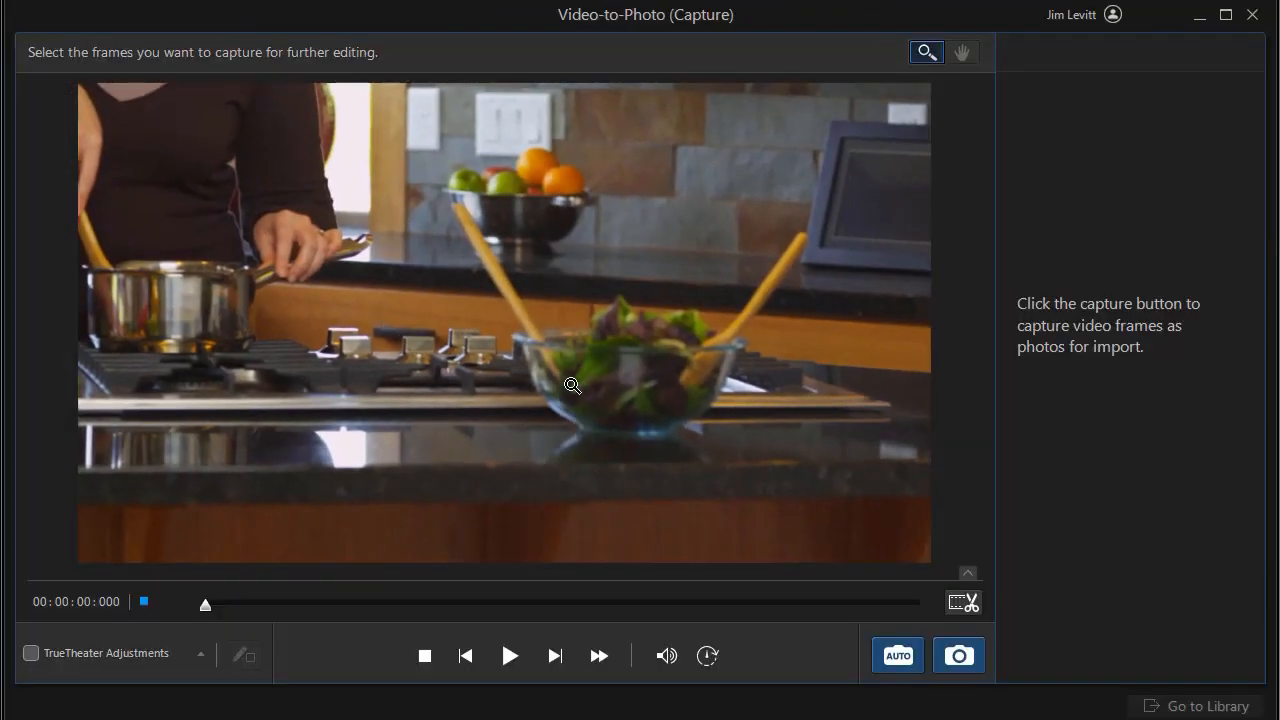
# Step: Play the kitchen clip and pause it at 00:00:05:021 on the cooking frame
pyautogui.click(508, 656)
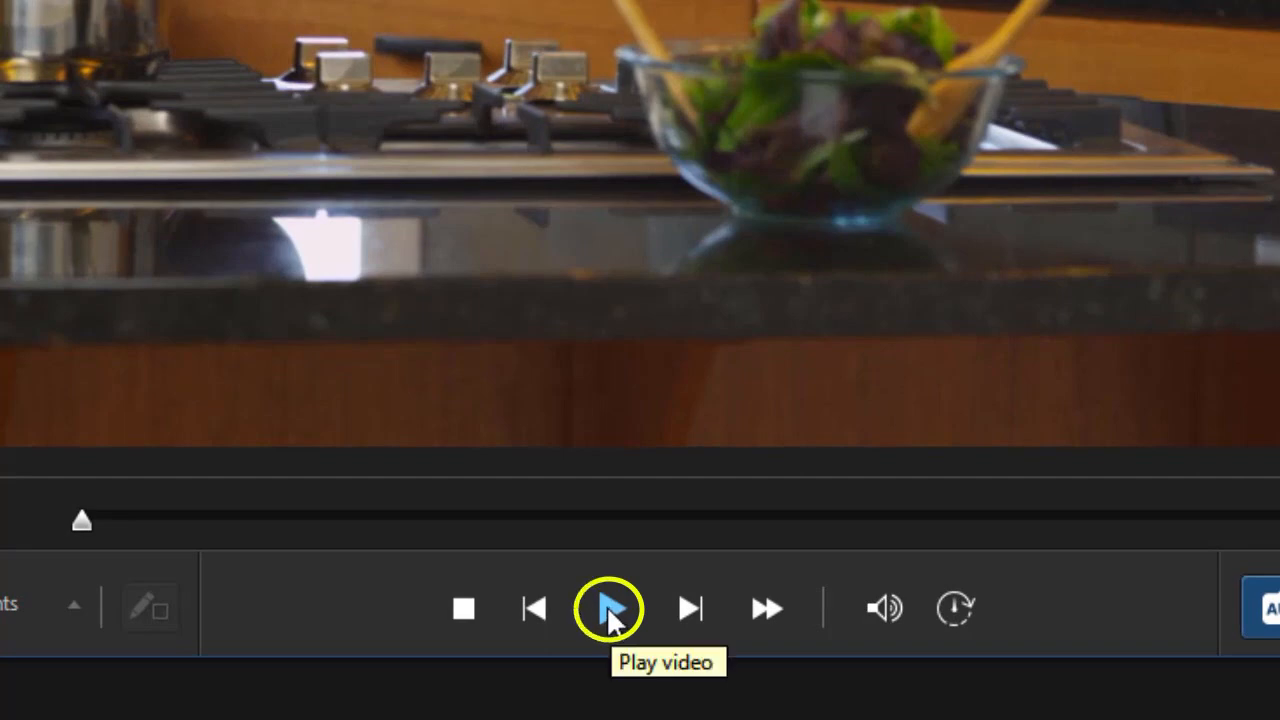
pyautogui.click(604, 608)
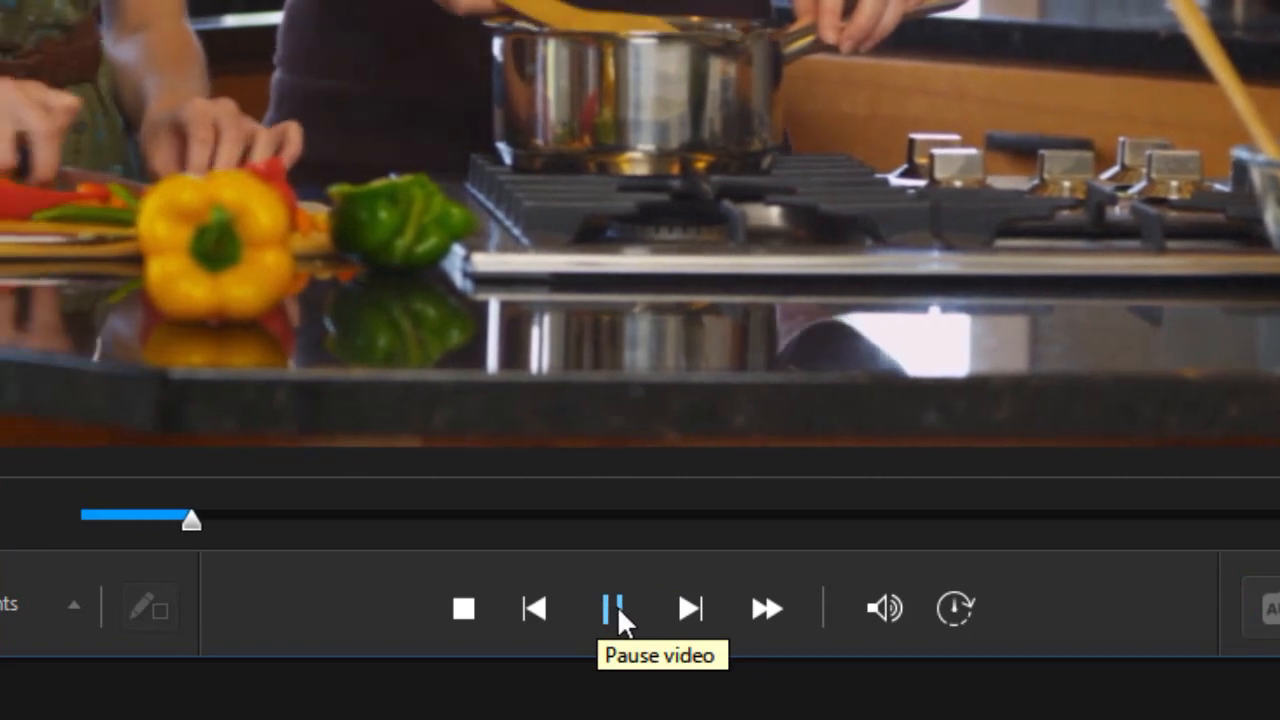
pyautogui.click(612, 608)
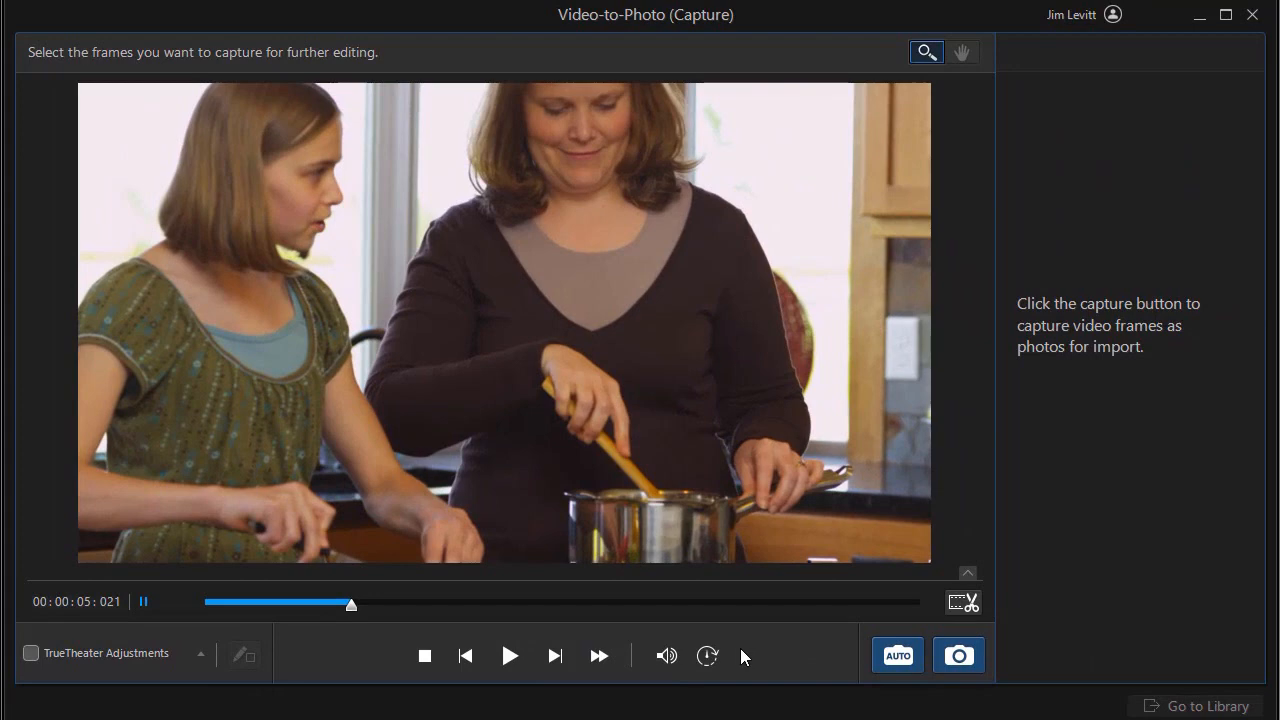
pyautogui.moveTo(958, 656)
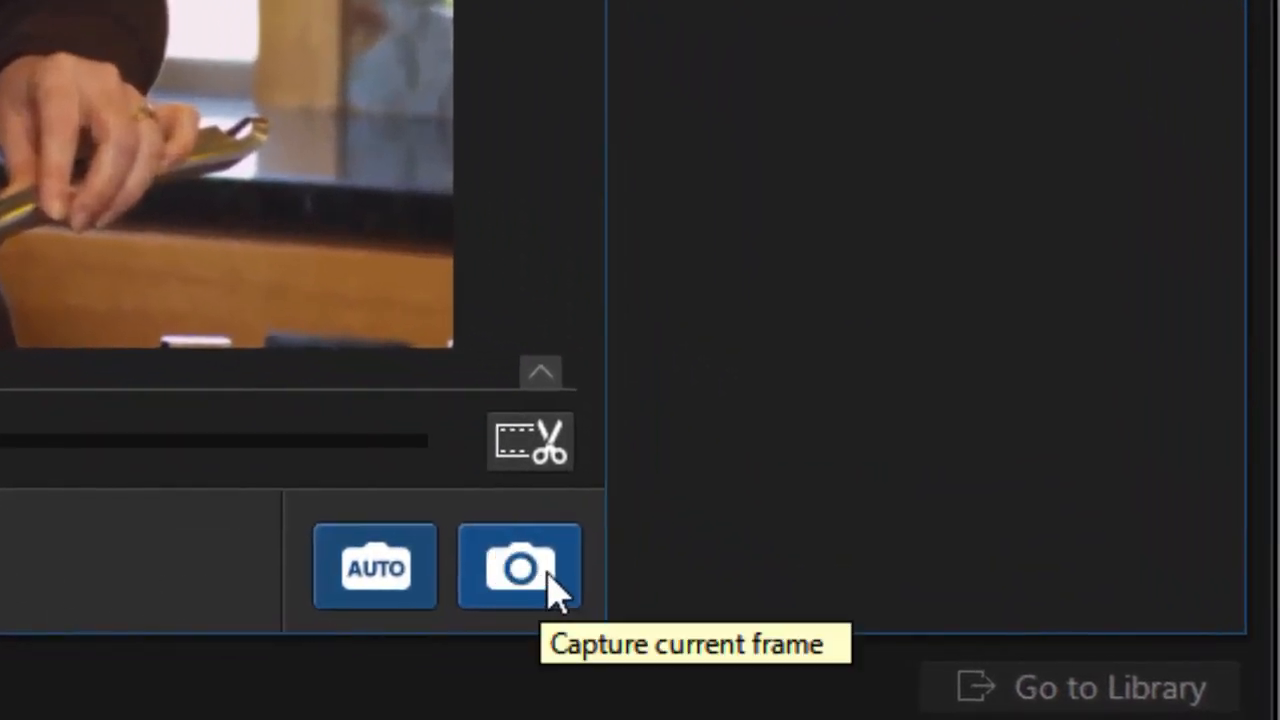
# Step: Capture the paused 00:00:05:021 frame as a photo and preview it full size
pyautogui.click(518, 568)
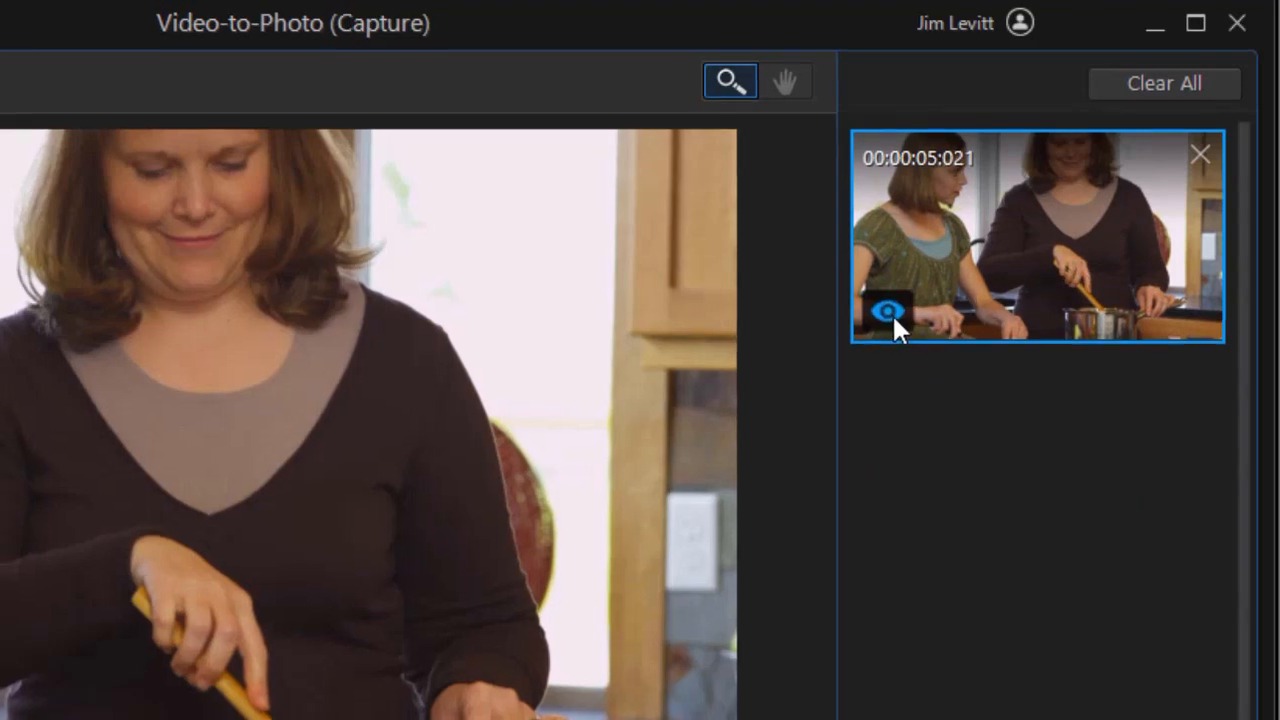
pyautogui.click(888, 312)
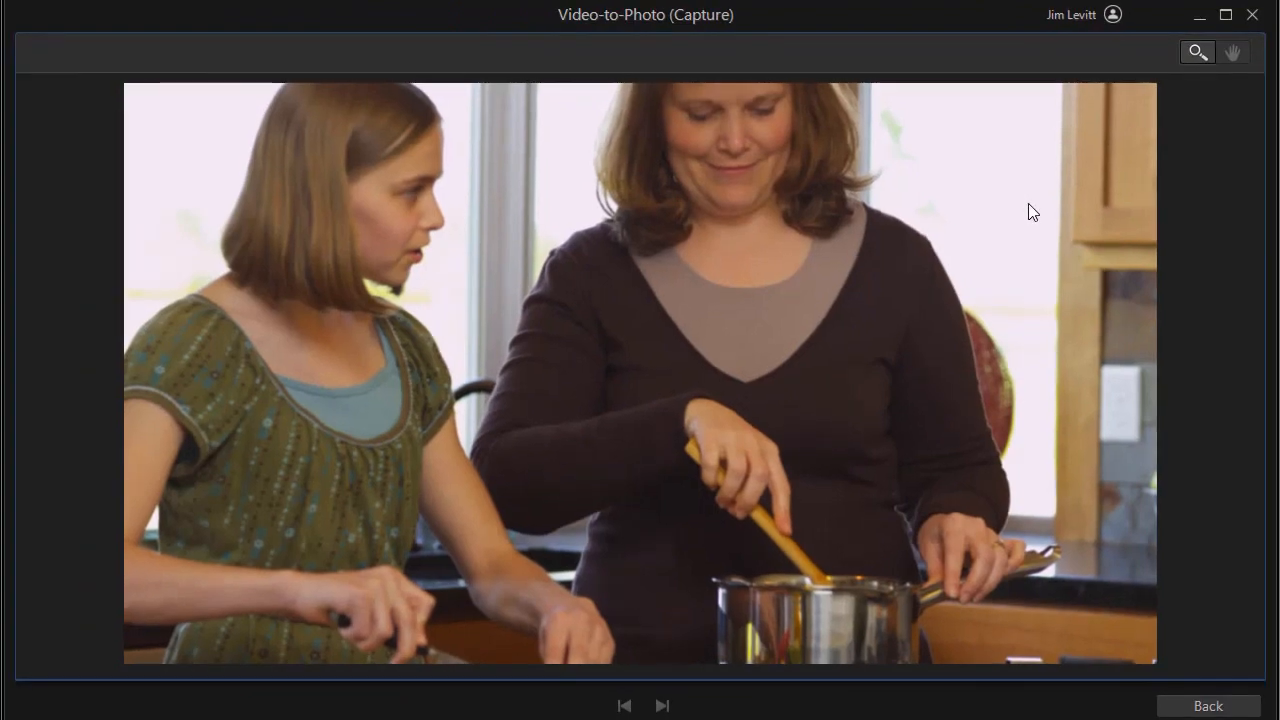
pyautogui.moveTo(664, 706)
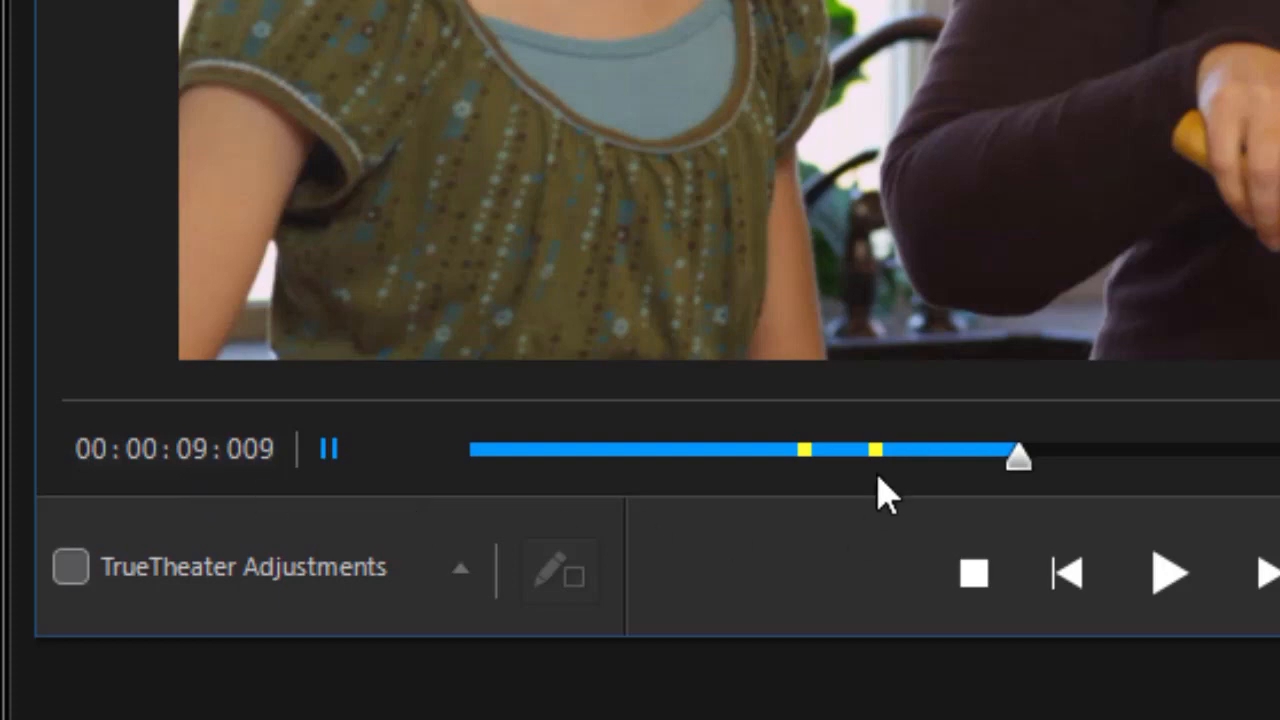
pyautogui.moveTo(258, 480)
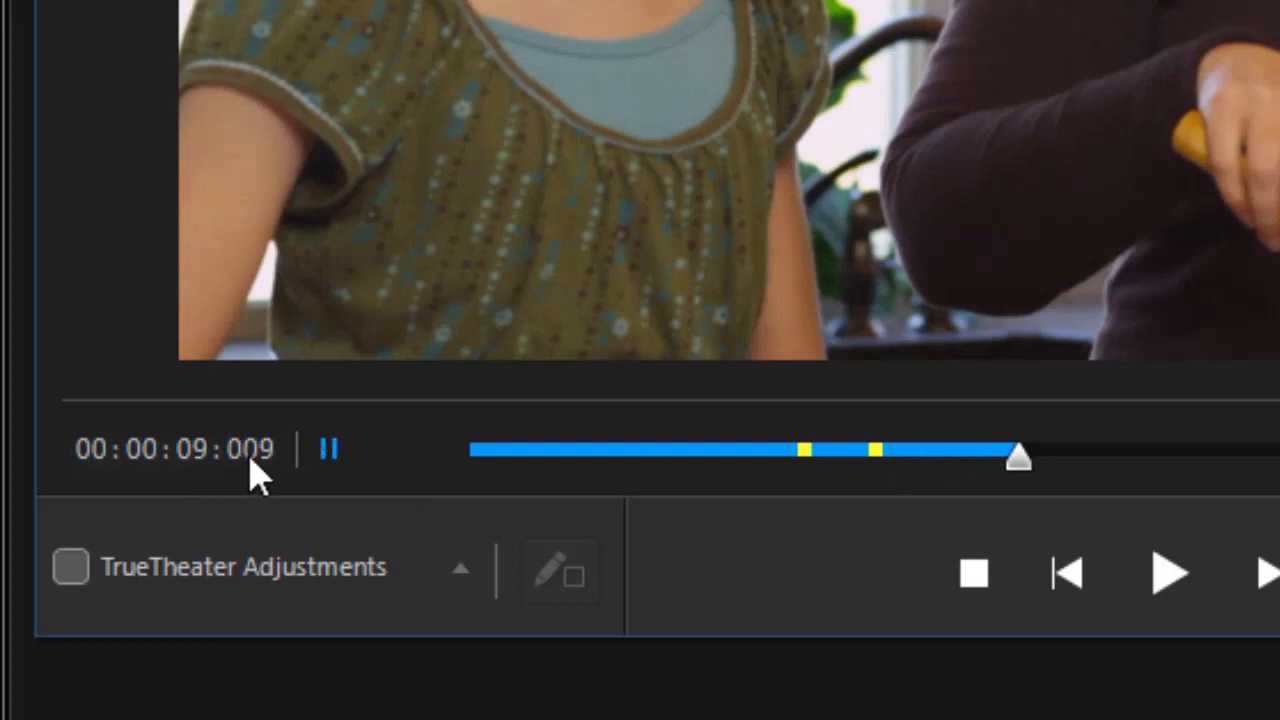
# Step: Clear all previously captured frames from the capture strip
pyautogui.click(956, 656)
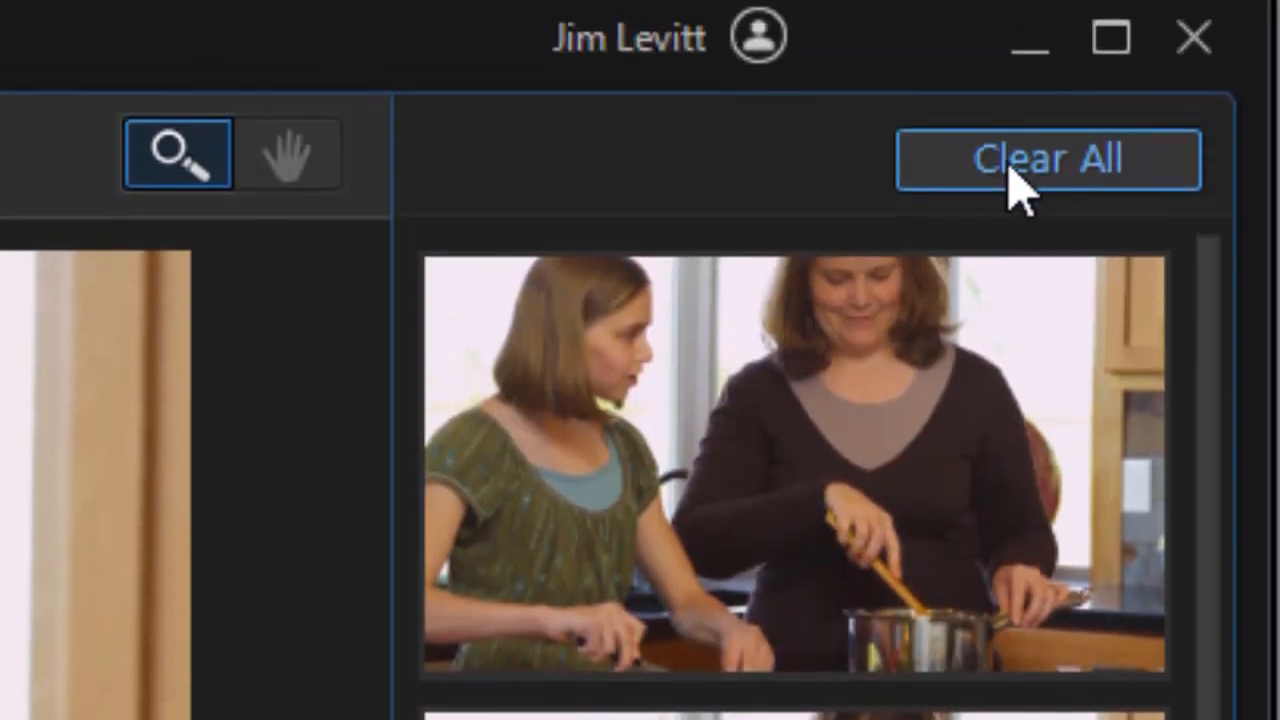
pyautogui.click(1048, 158)
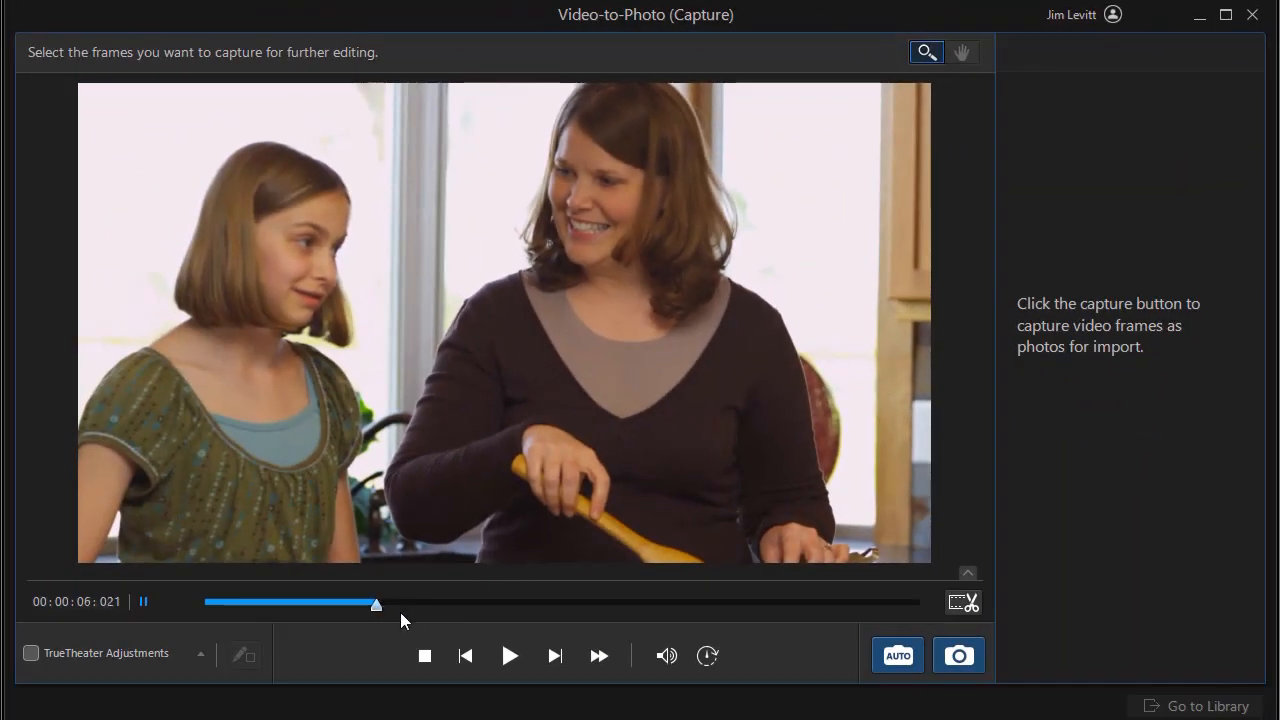
# Step: Capture fresh stills from later in the clip, including the girl stirring the pot
pyautogui.click(956, 656)
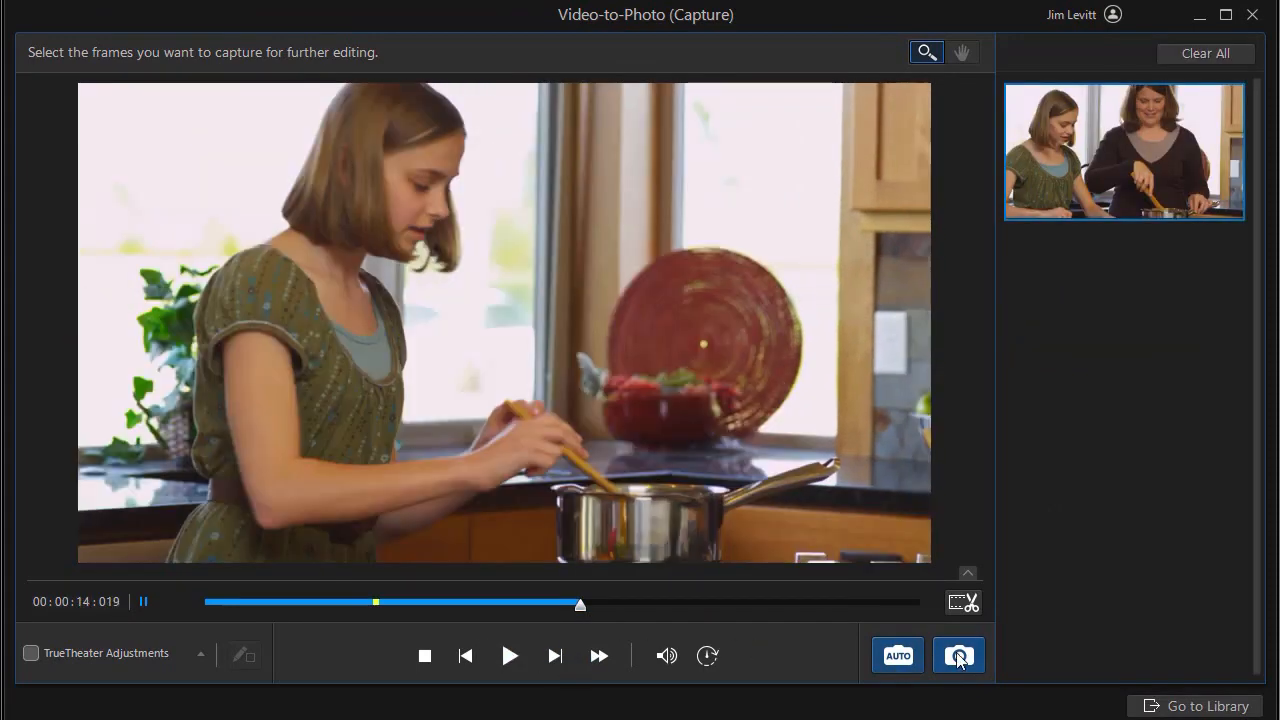
pyautogui.click(956, 656)
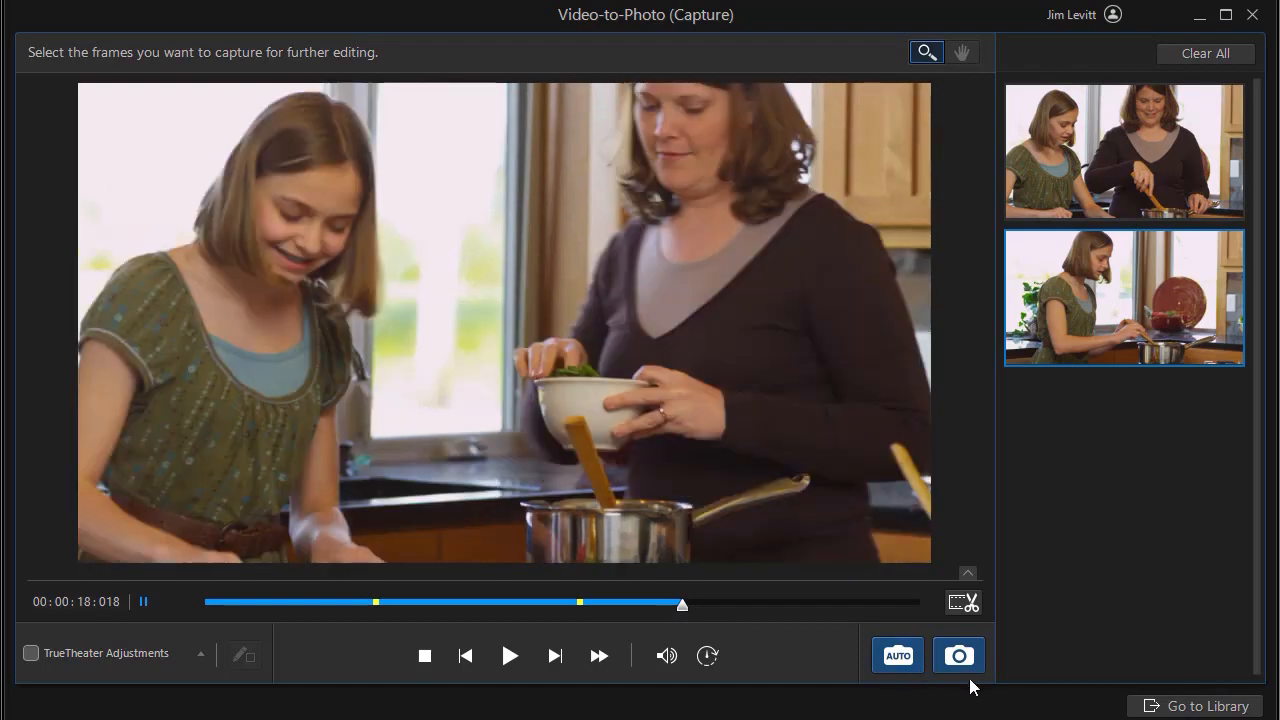
pyautogui.click(956, 656)
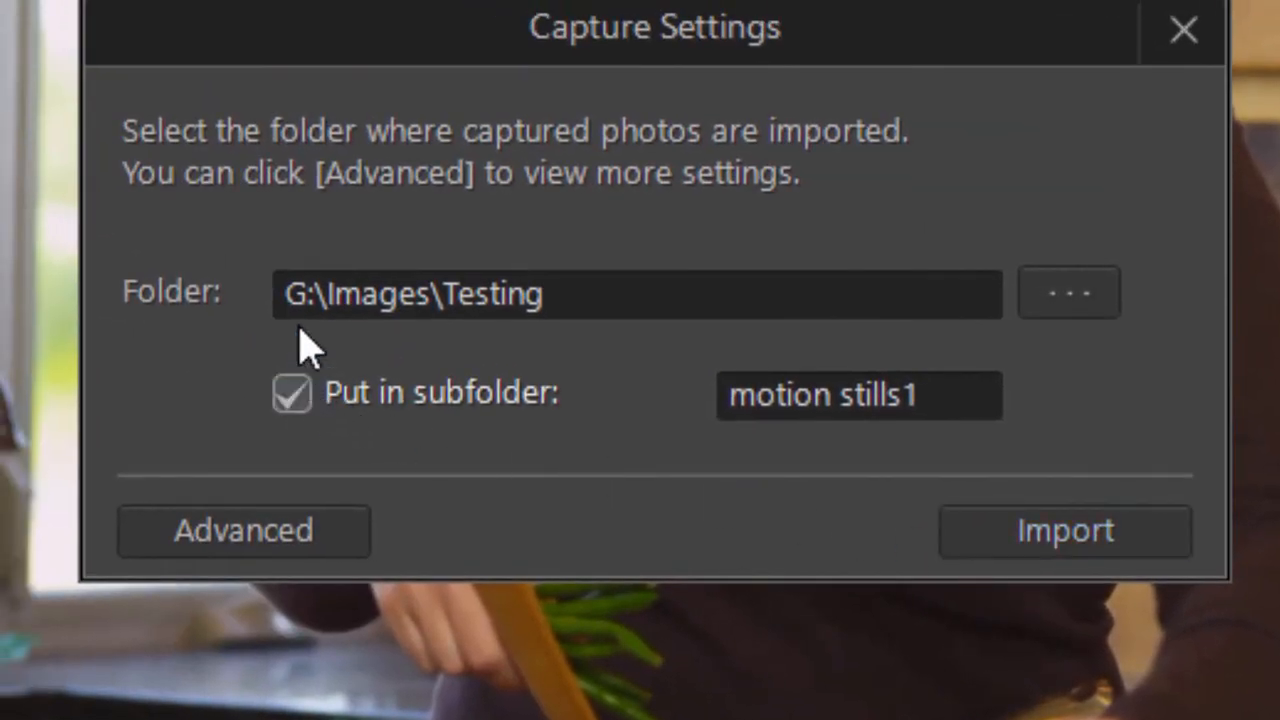
pyautogui.moveTo(580, 344)
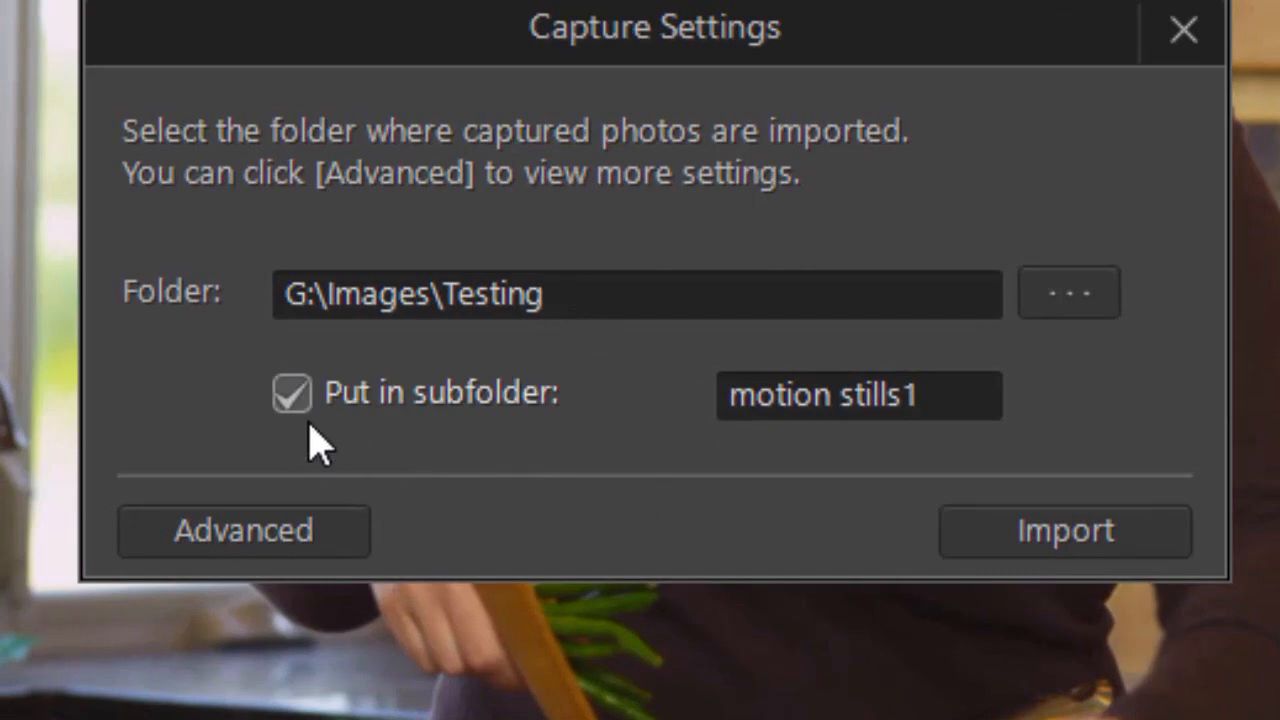
# Step: Confirm capture destination G:\Images\Testing with the motion stills1 subfolder enabled
pyautogui.click(292, 392)
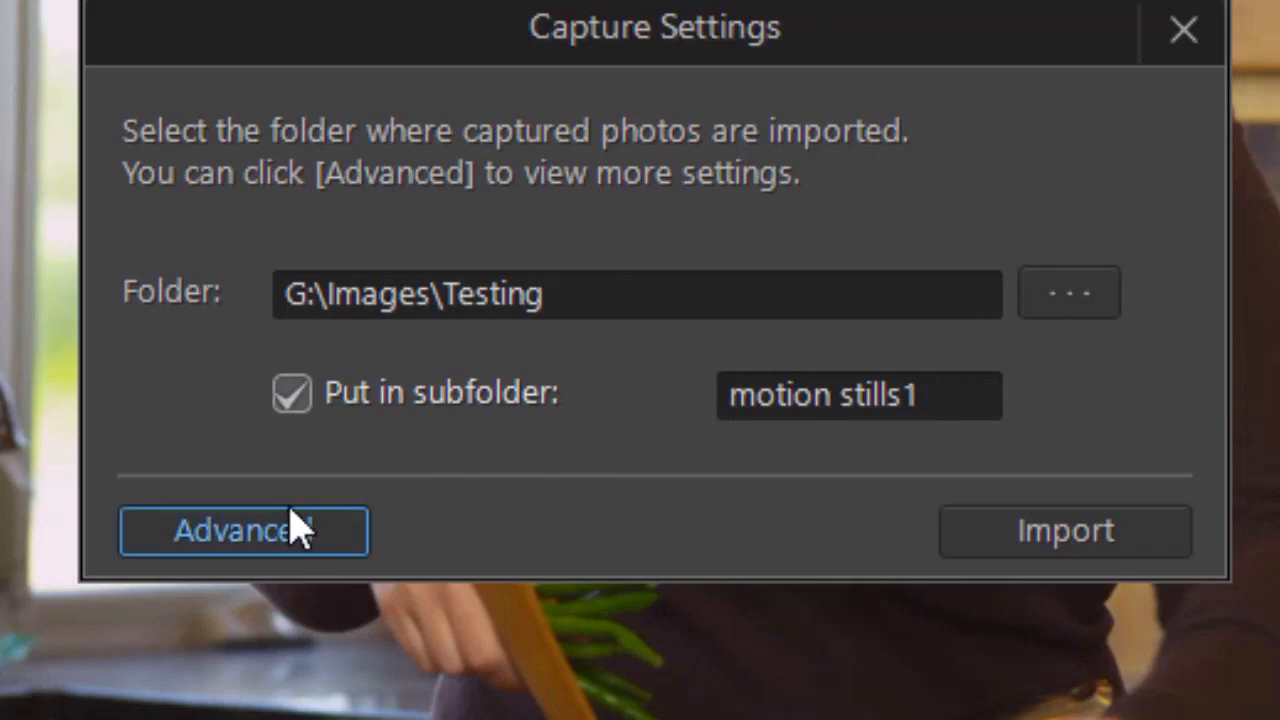
# Step: Keep JPEG format at original 1920x1080 resolution and review the naming and apply-during-import sections
pyautogui.click(244, 530)
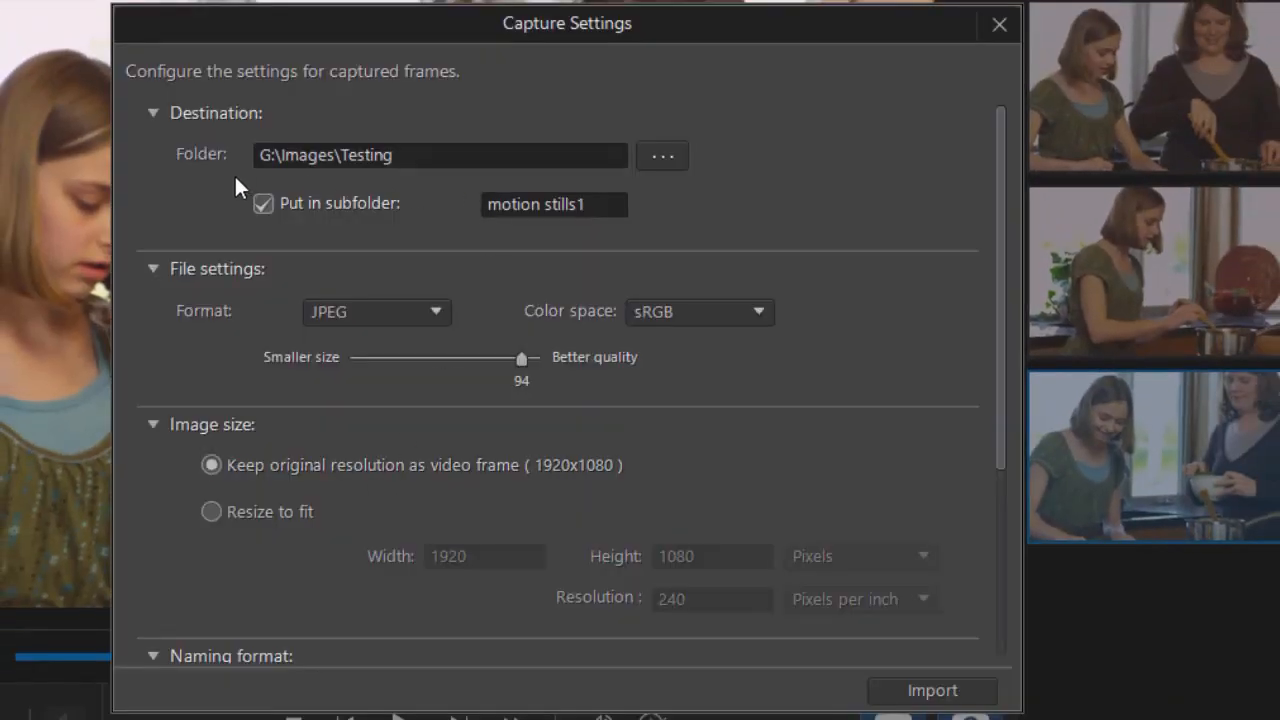
pyautogui.moveTo(344, 248)
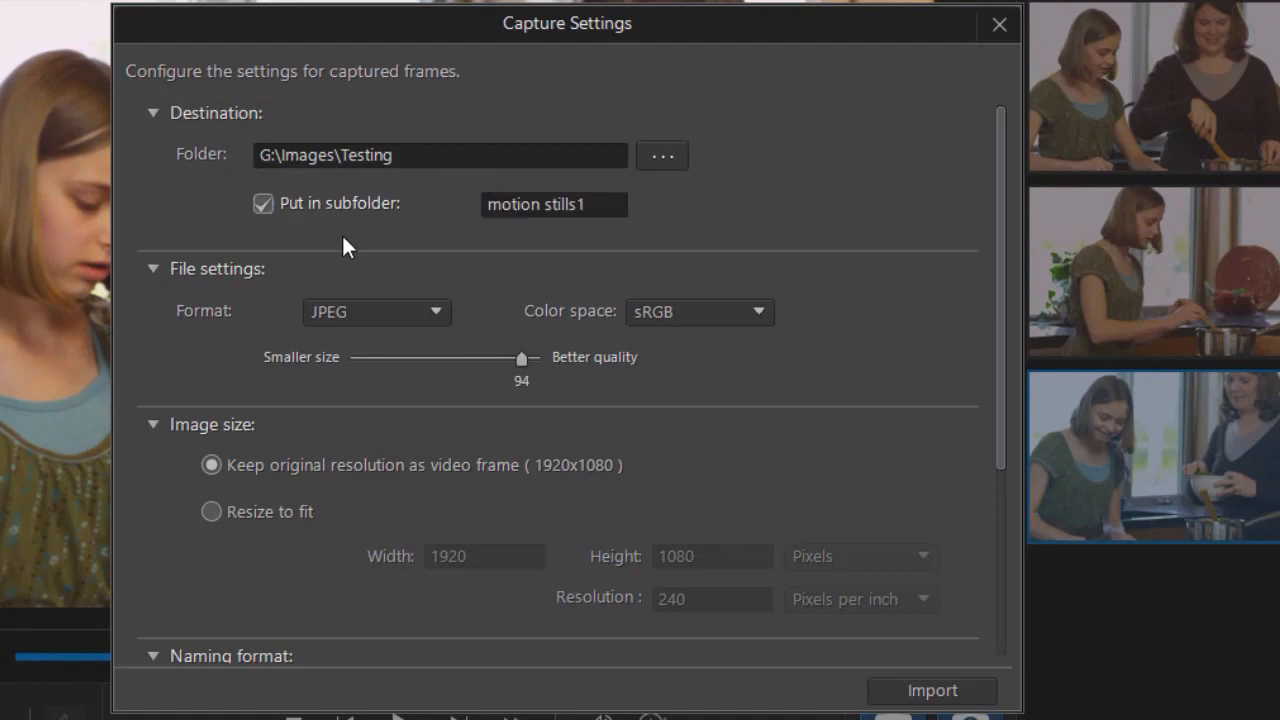
pyautogui.moveTo(700, 216)
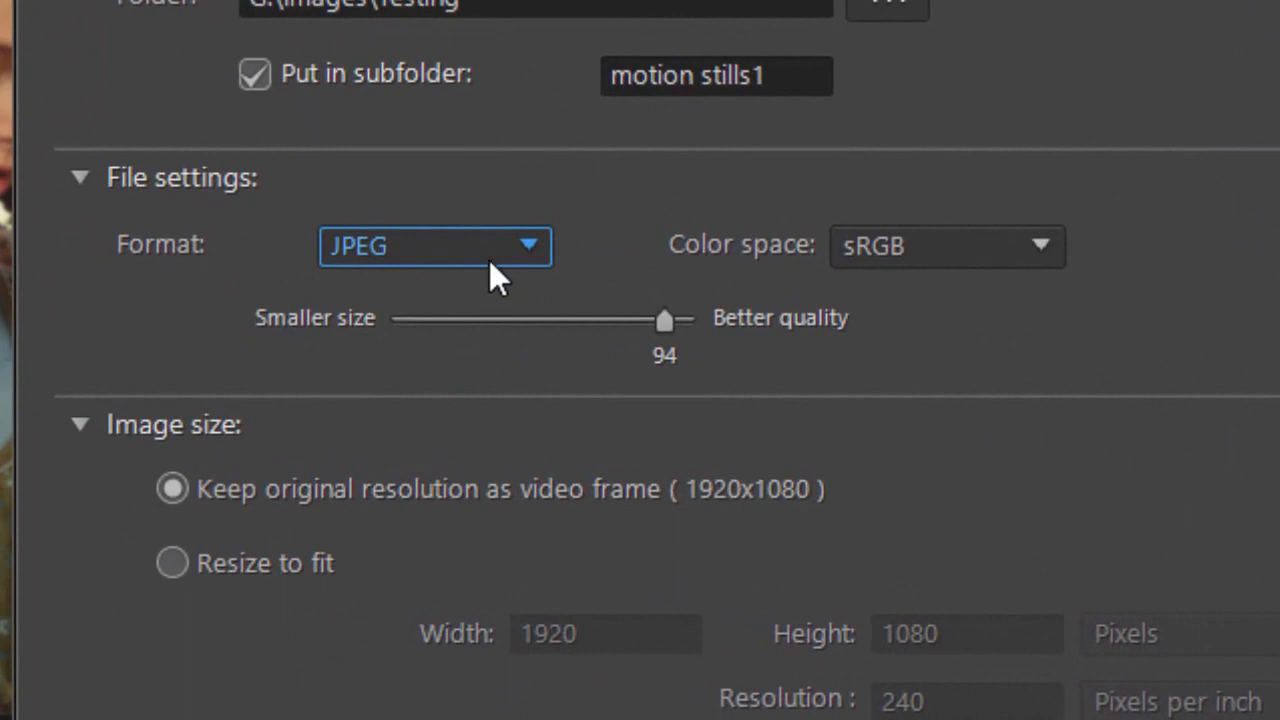
pyautogui.moveTo(548, 264)
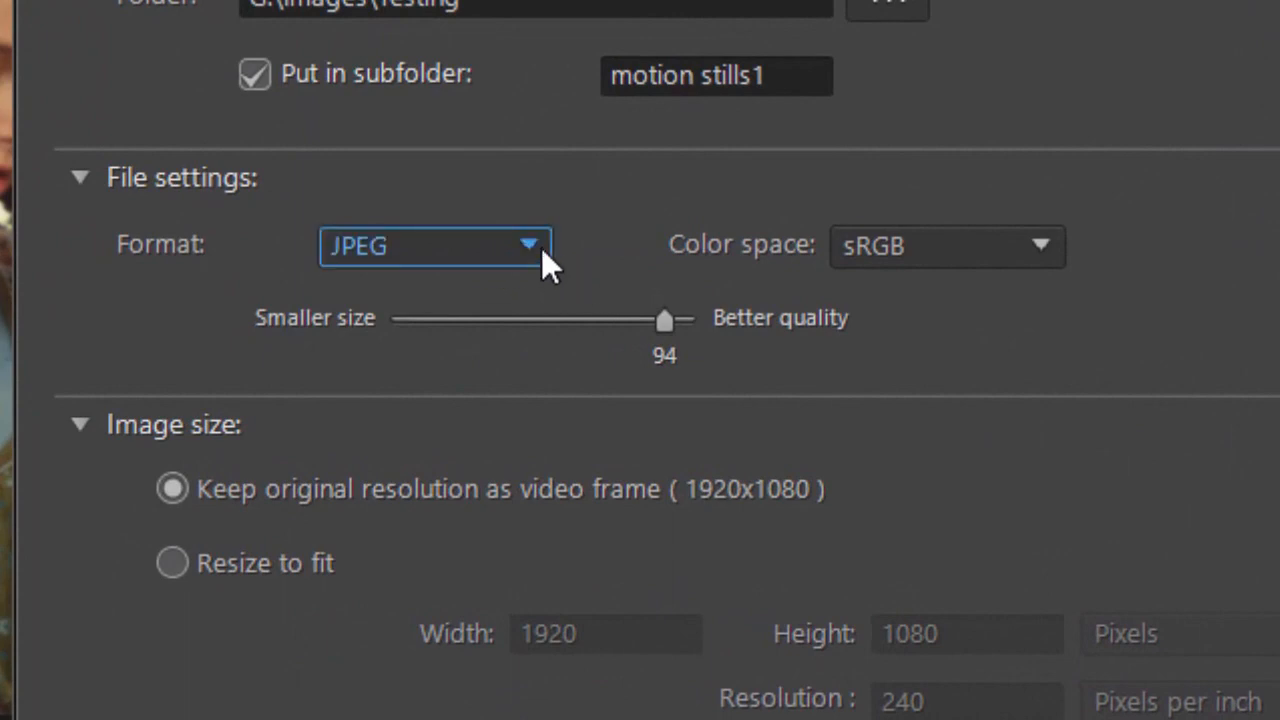
pyautogui.click(436, 246)
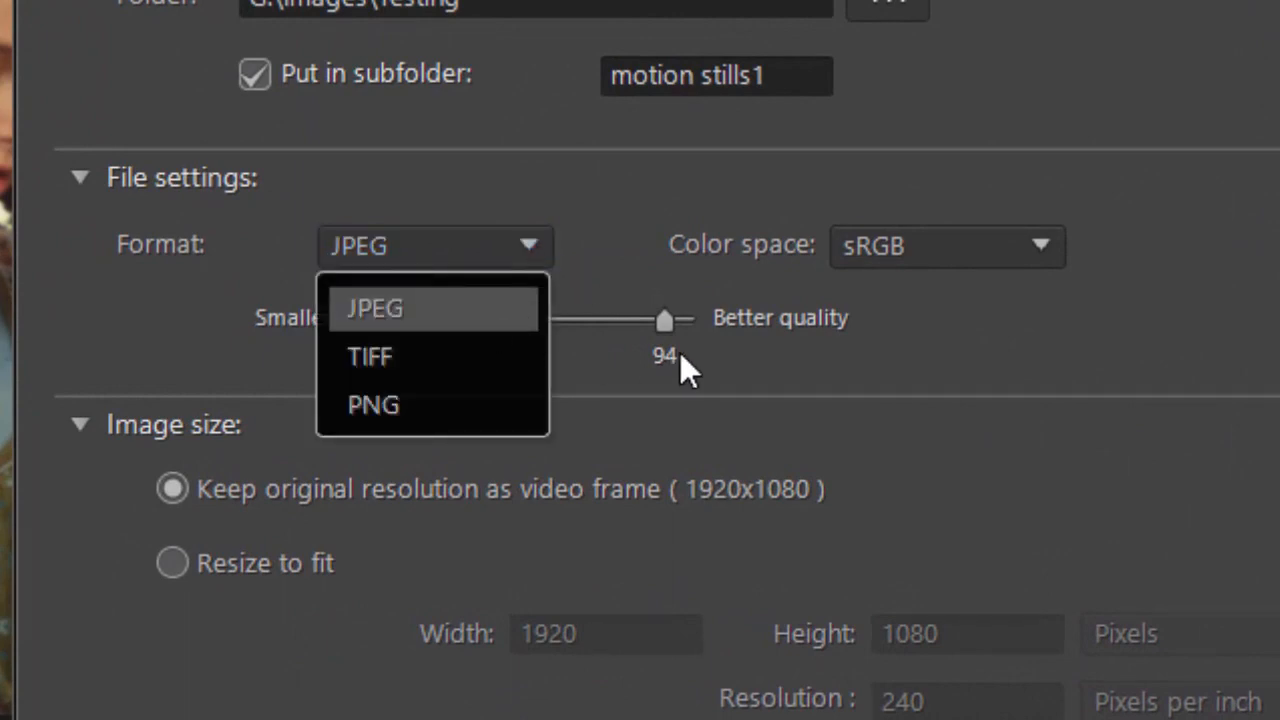
pyautogui.moveTo(496, 320)
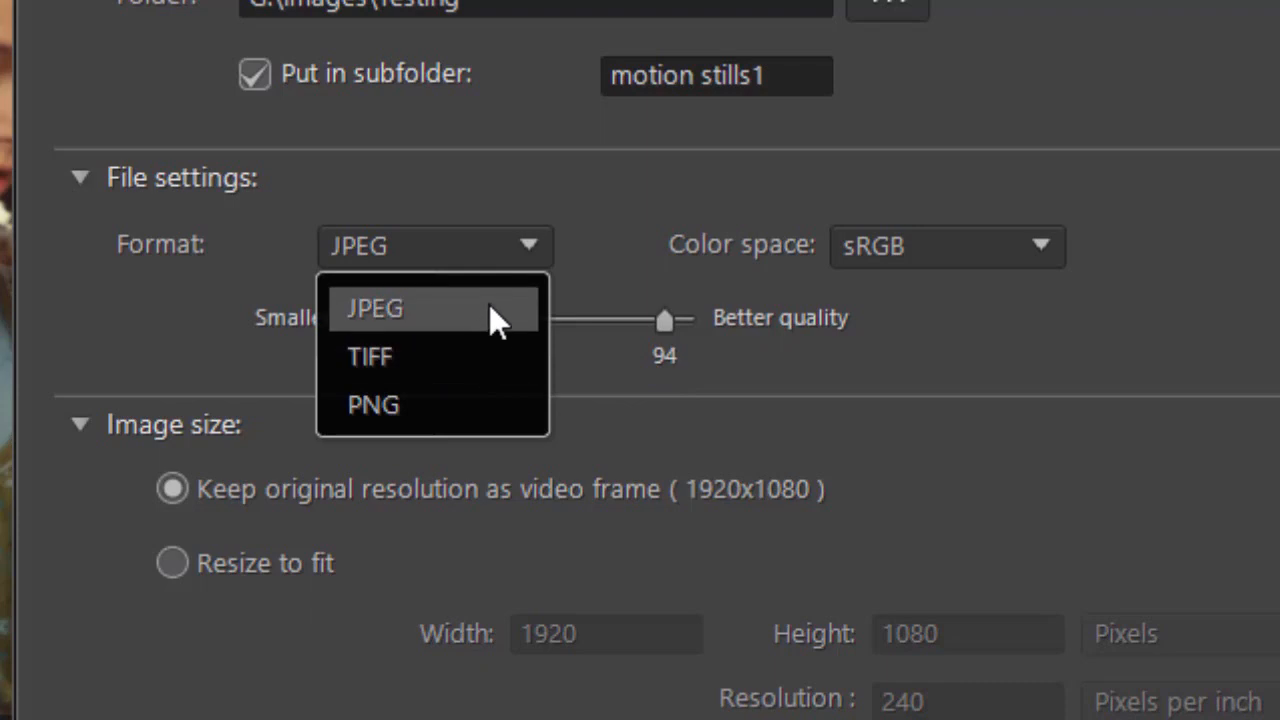
pyautogui.moveTo(476, 404)
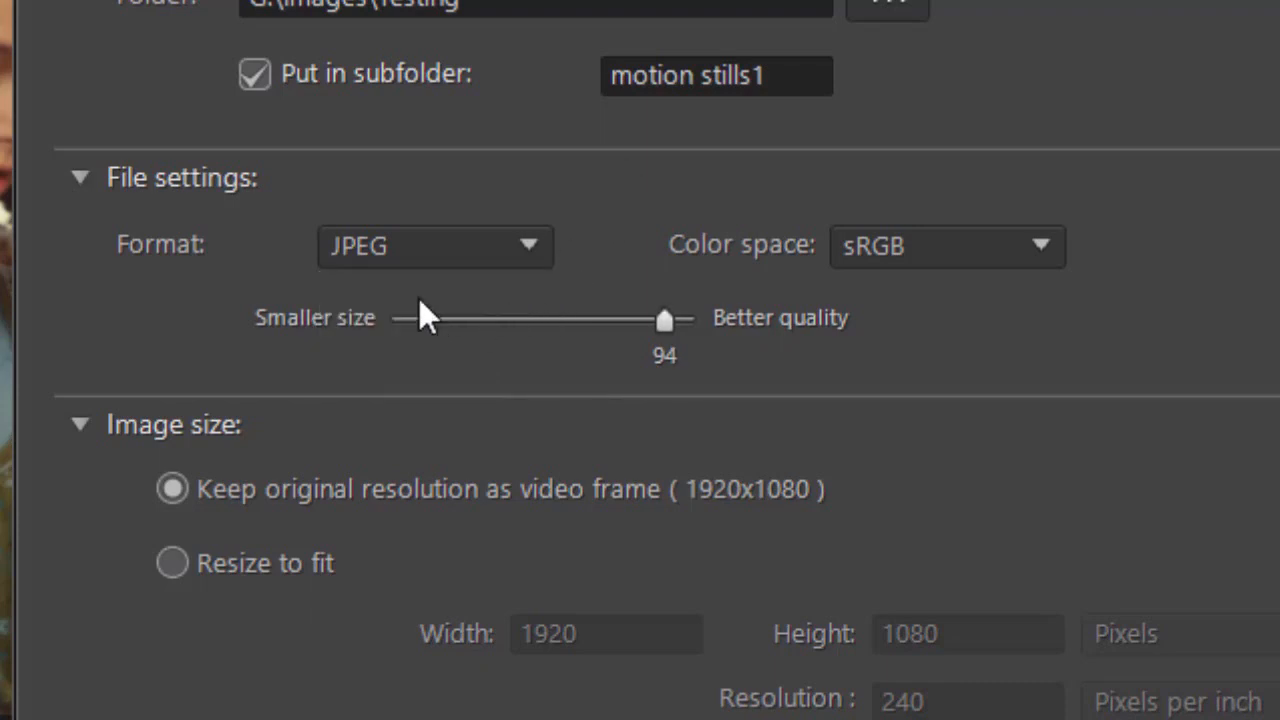
pyautogui.moveTo(544, 540)
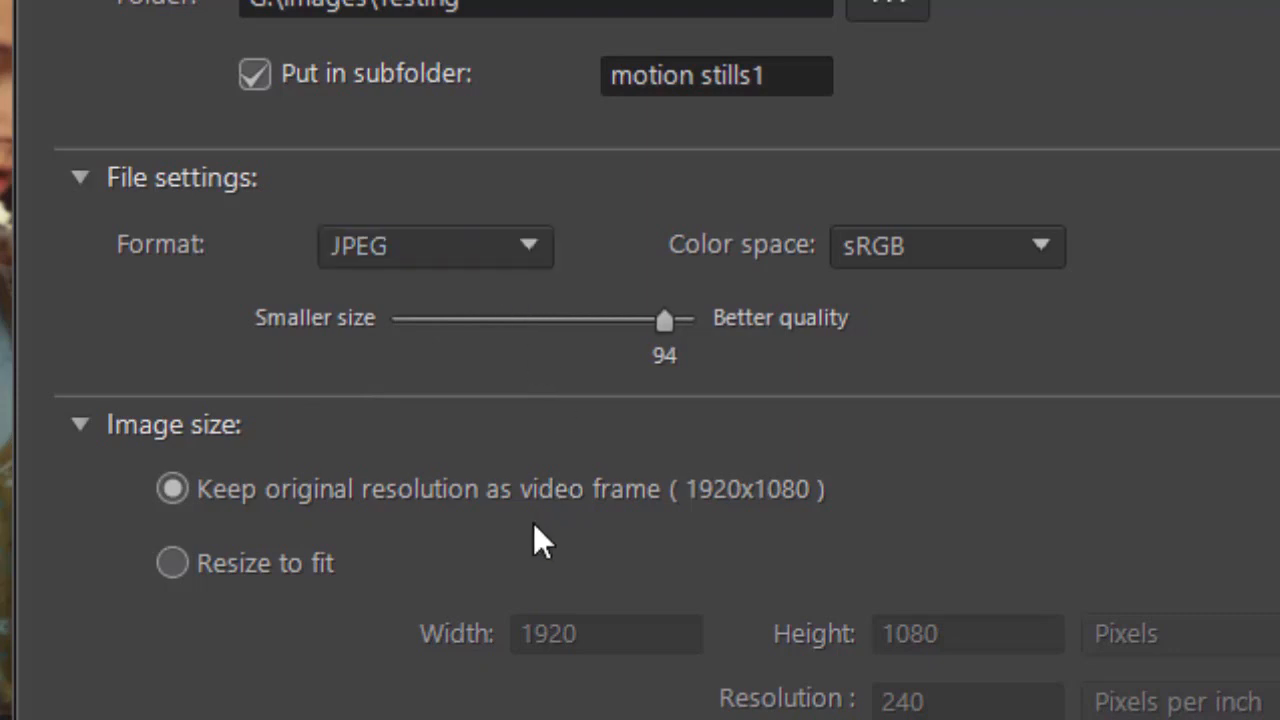
pyautogui.scroll(-3)
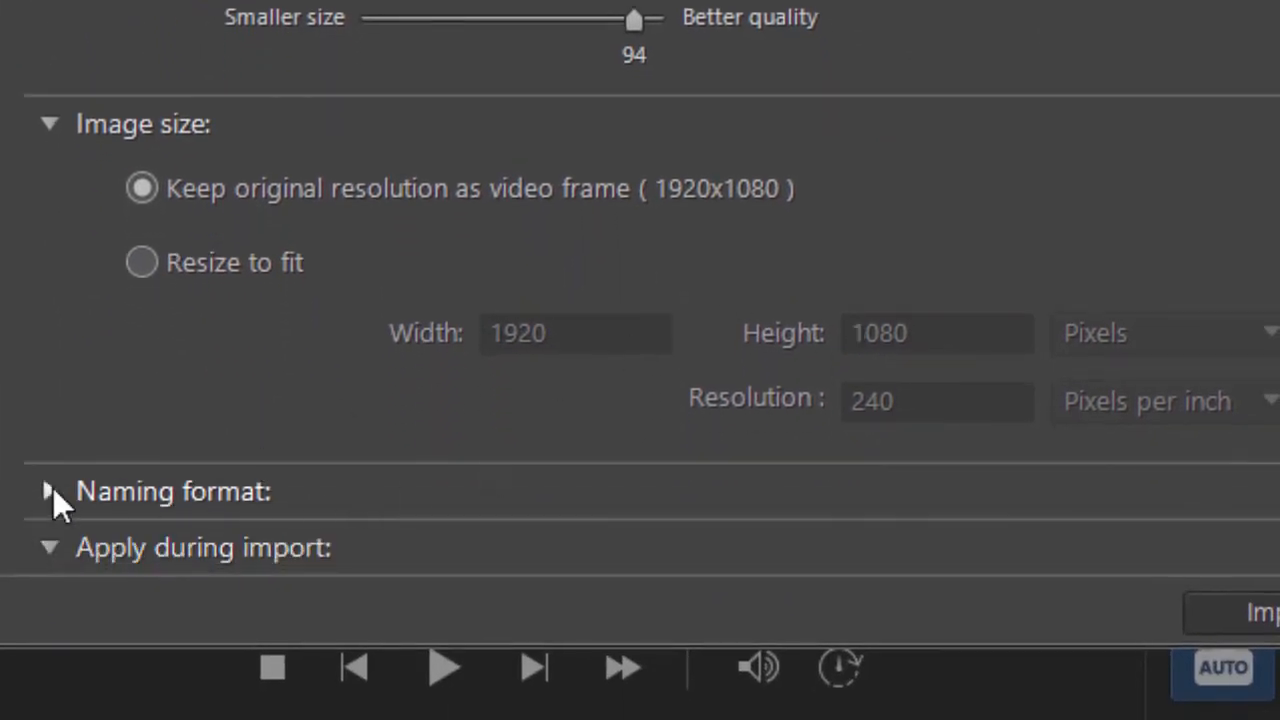
pyautogui.click(48, 492)
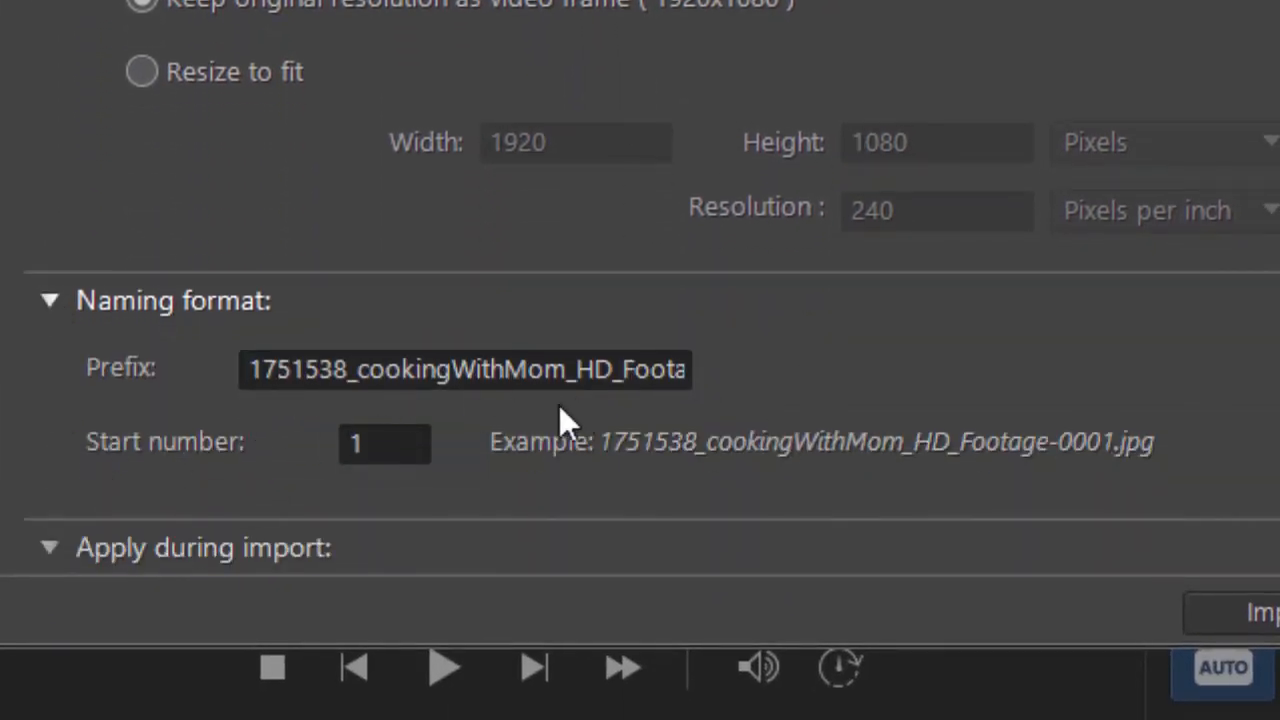
pyautogui.moveTo(344, 470)
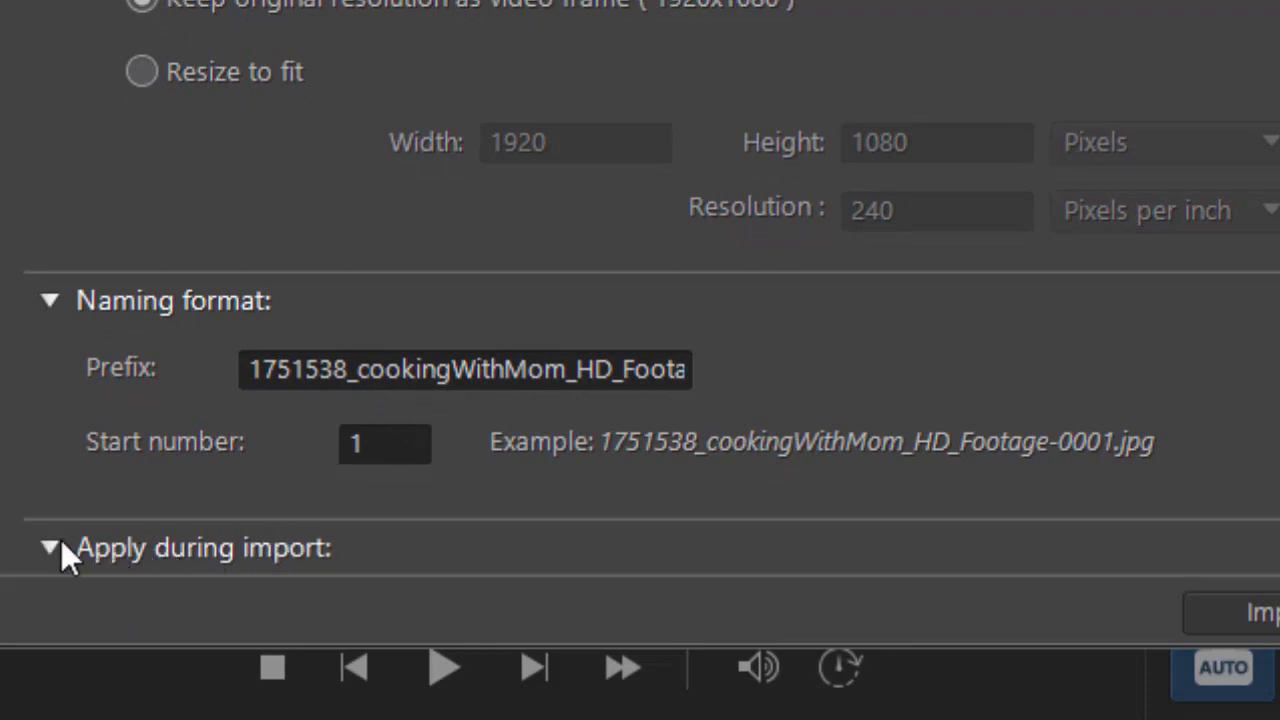
pyautogui.click(48, 548)
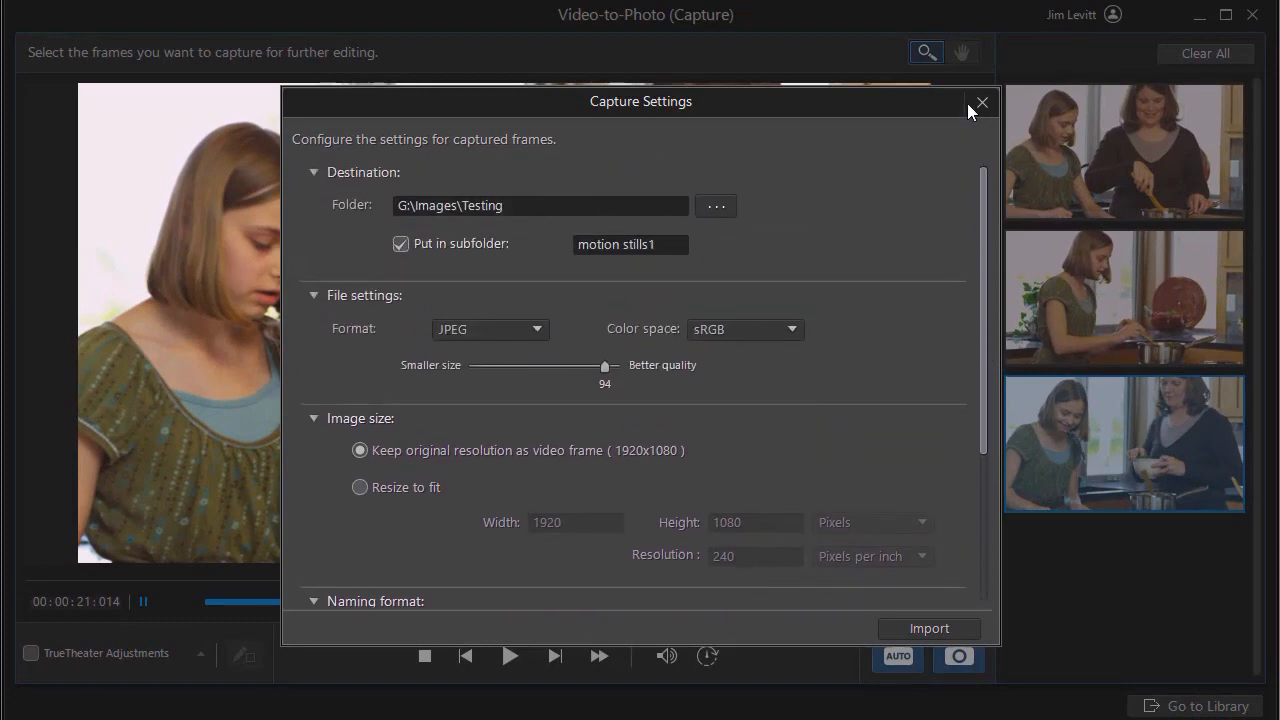
pyautogui.moveTo(416, 326)
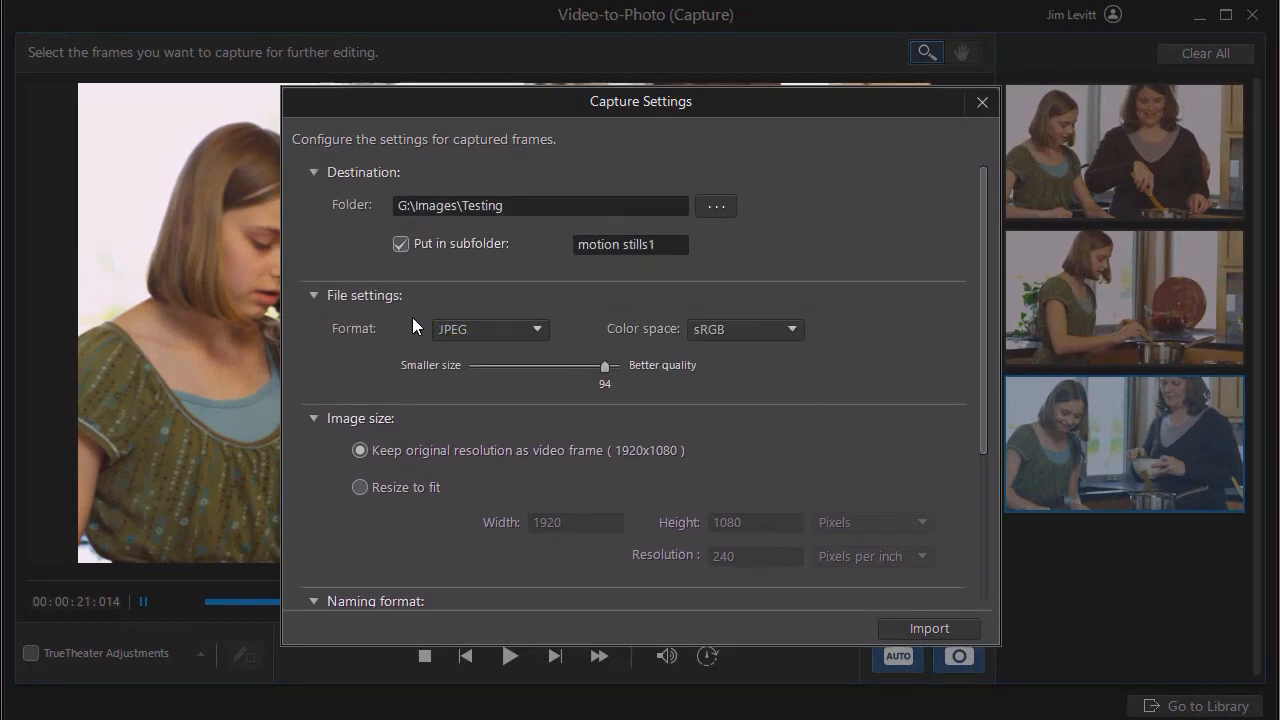
pyautogui.moveTo(928, 628)
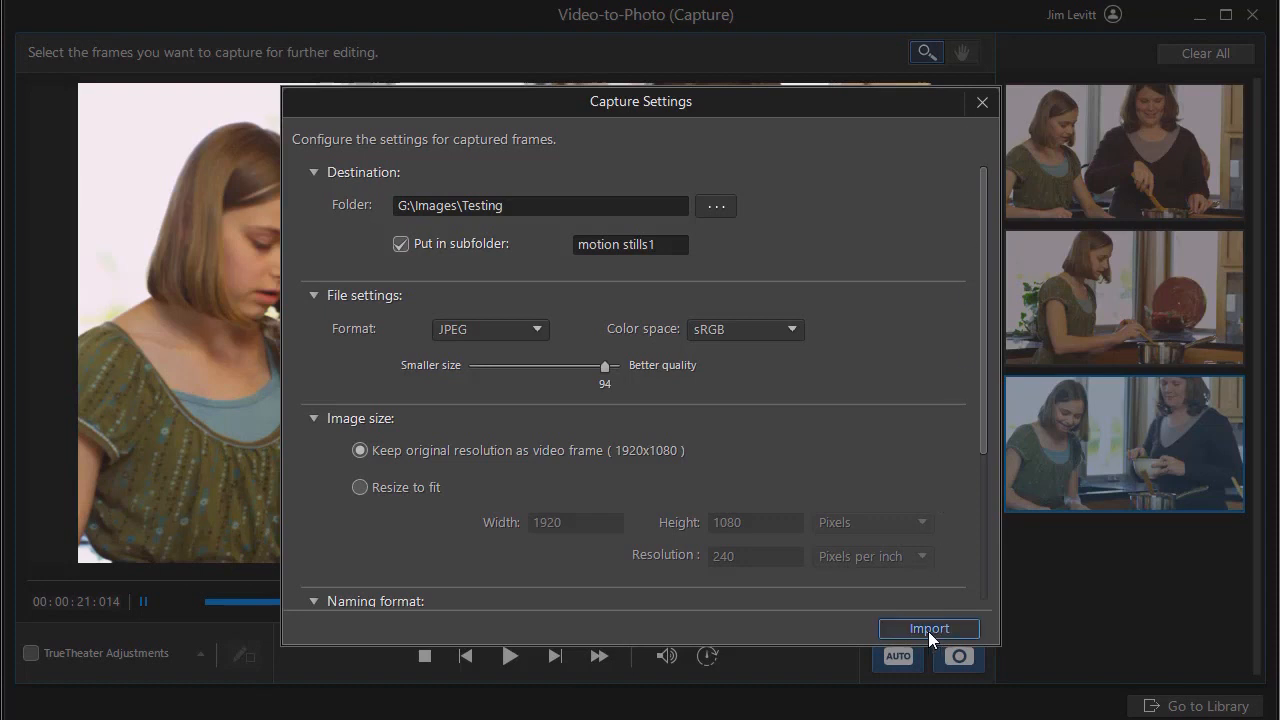
# Step: Import the three captured frames and preview the second one in Latest Imports
pyautogui.click(928, 628)
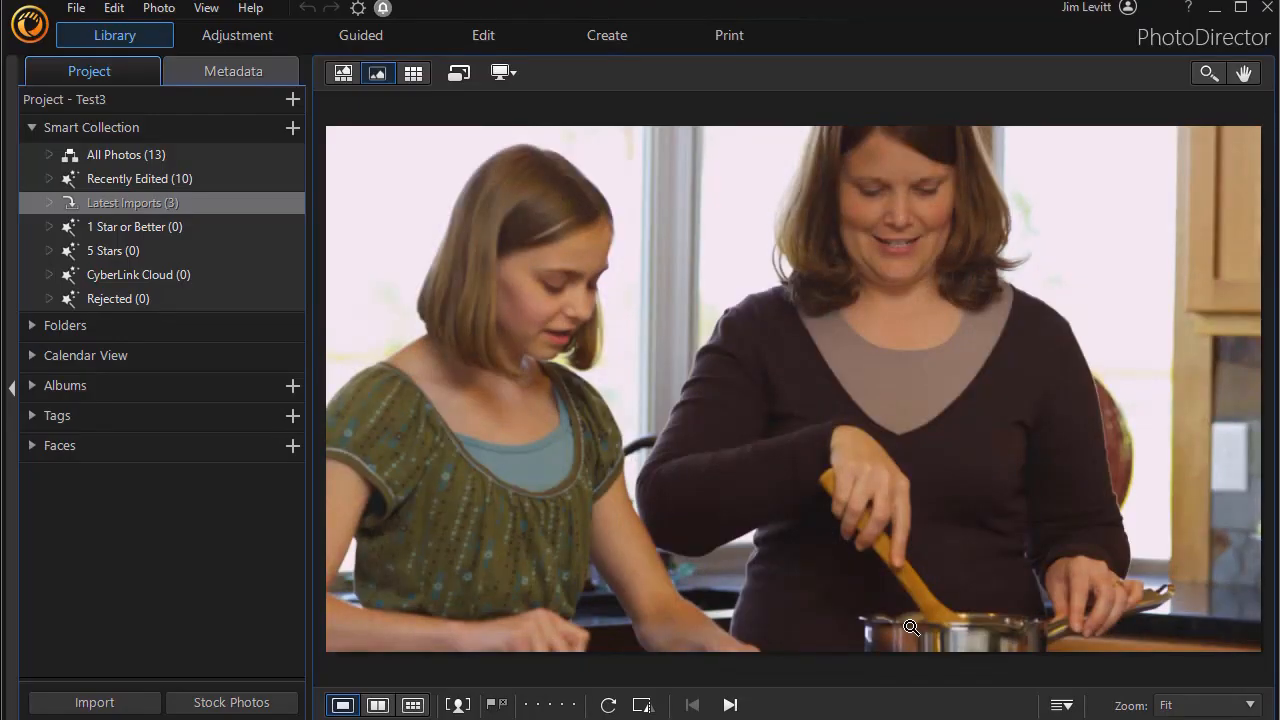
pyautogui.moveTo(800, 550)
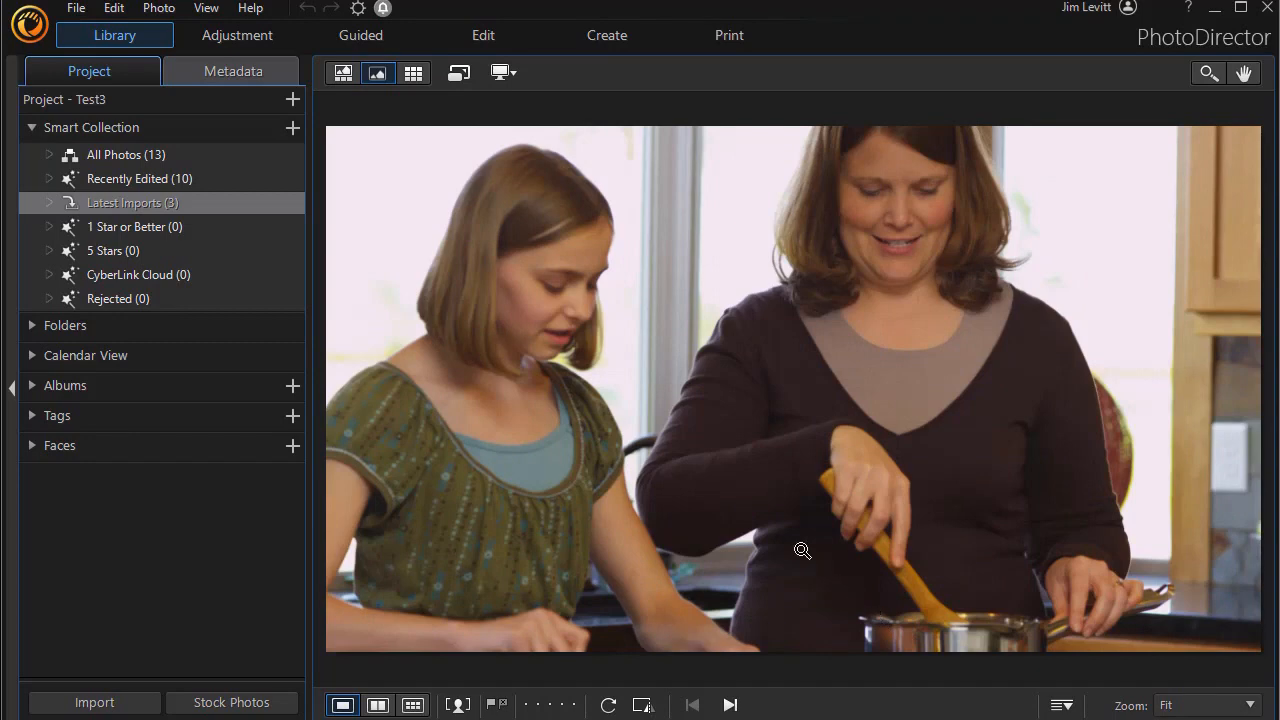
pyautogui.click(342, 72)
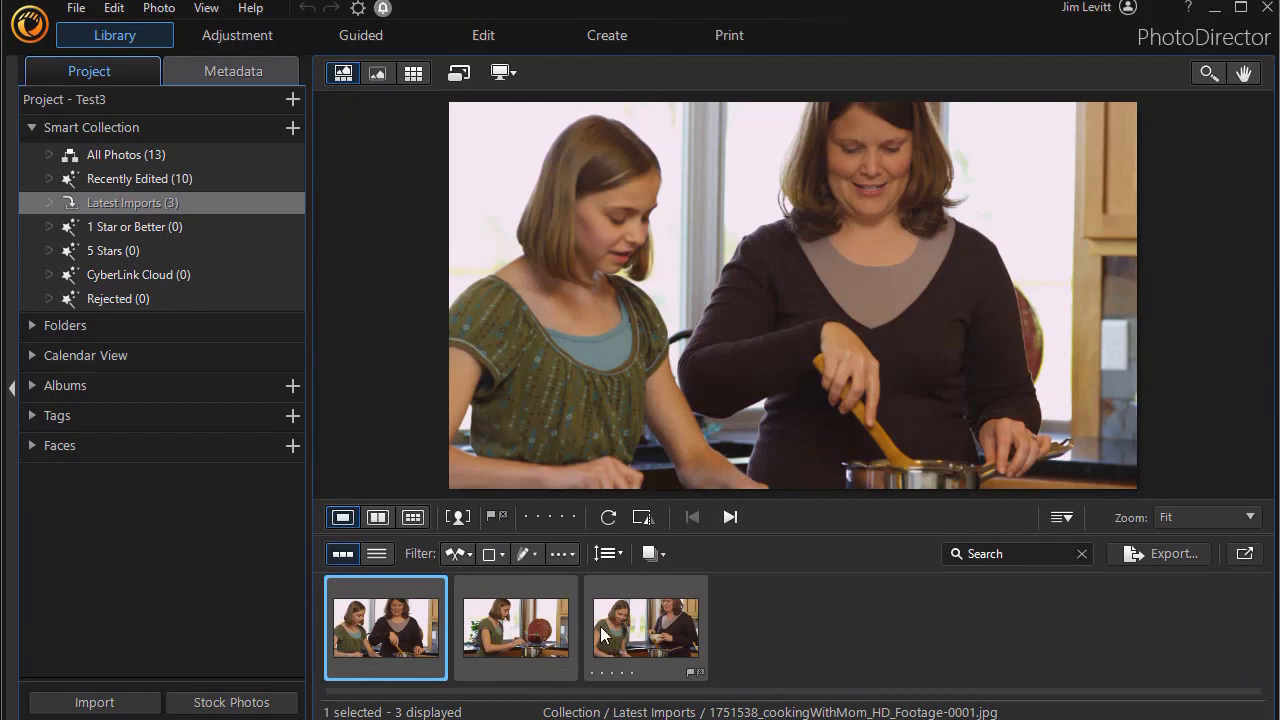
pyautogui.moveTo(530, 640)
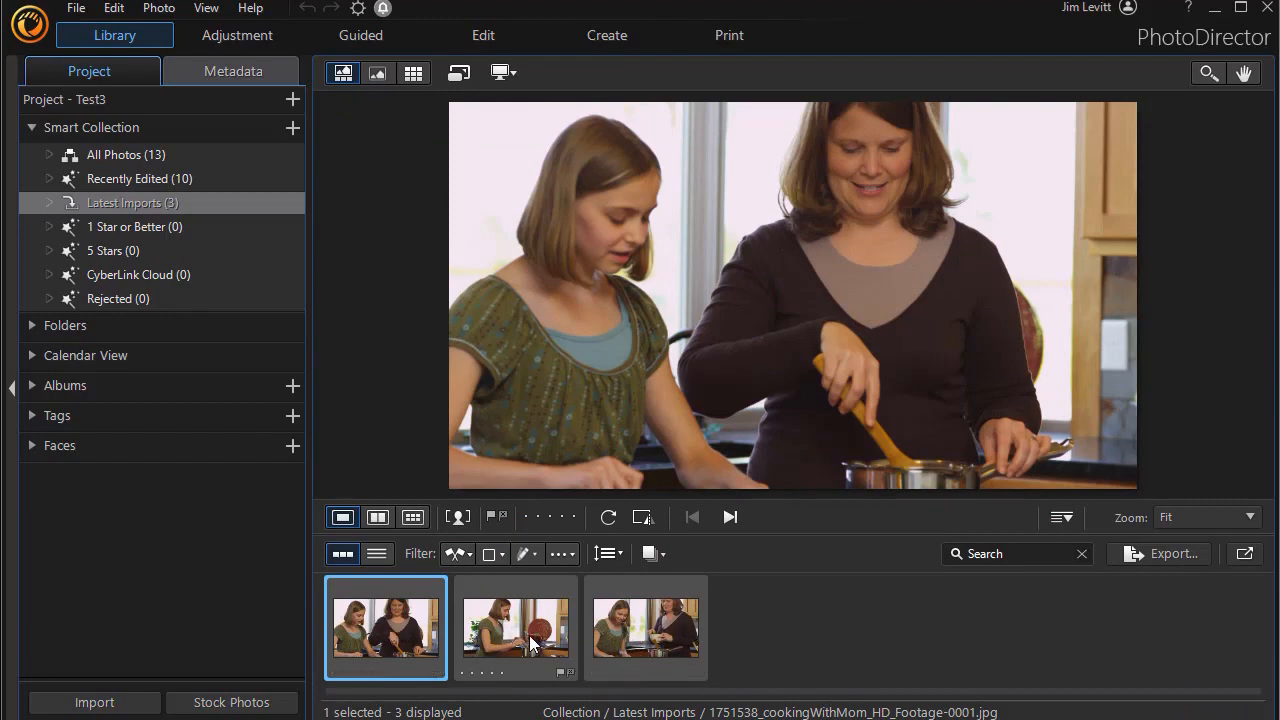
pyautogui.click(516, 628)
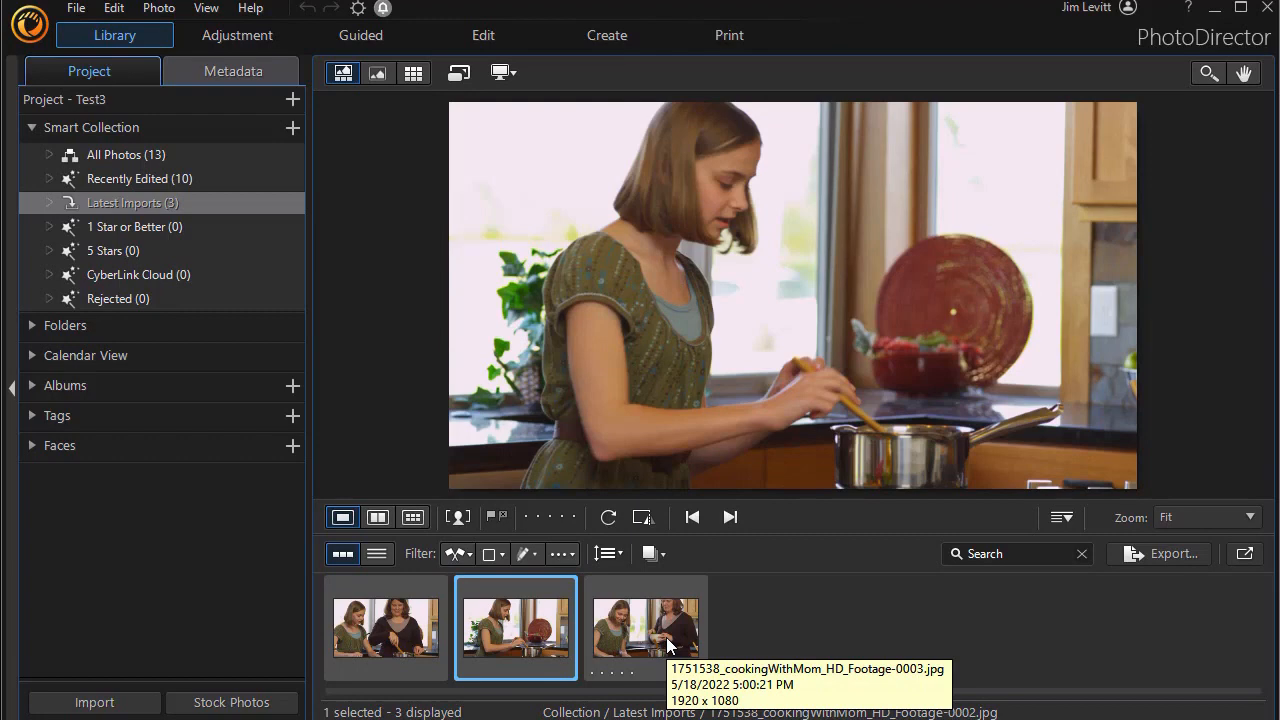
pyautogui.moveTo(670, 642)
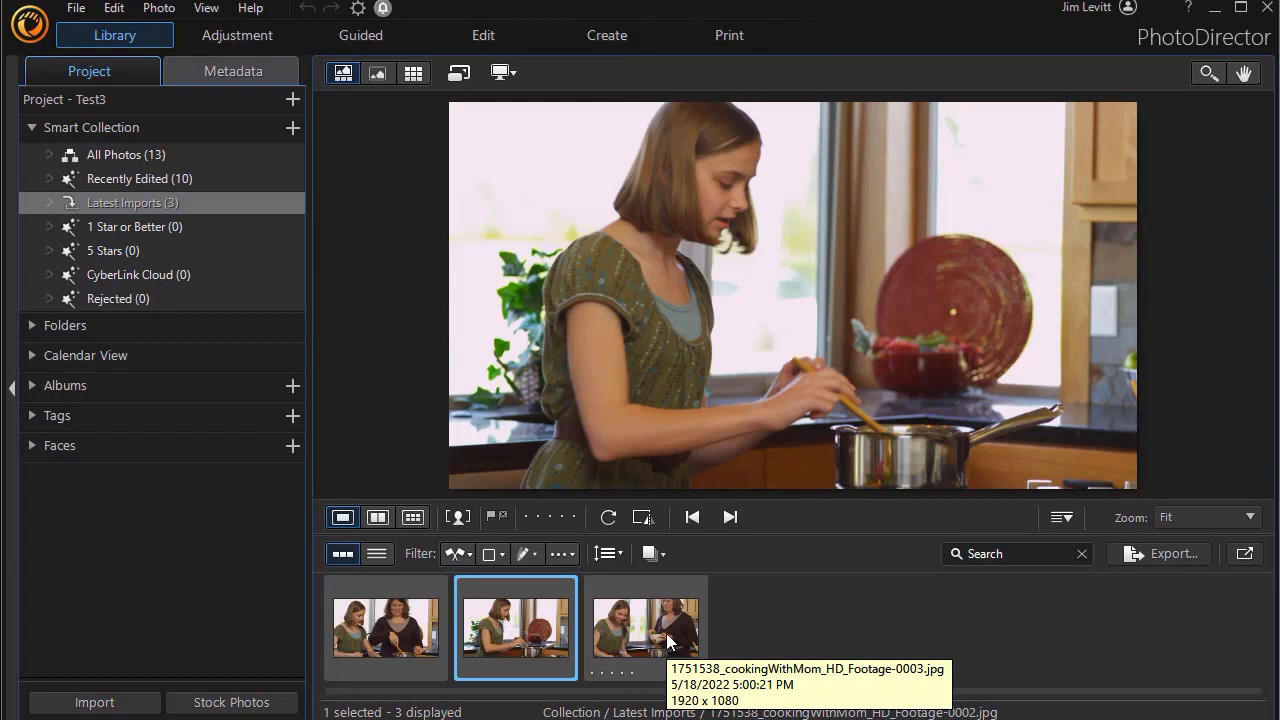
pyautogui.moveTo(686, 632)
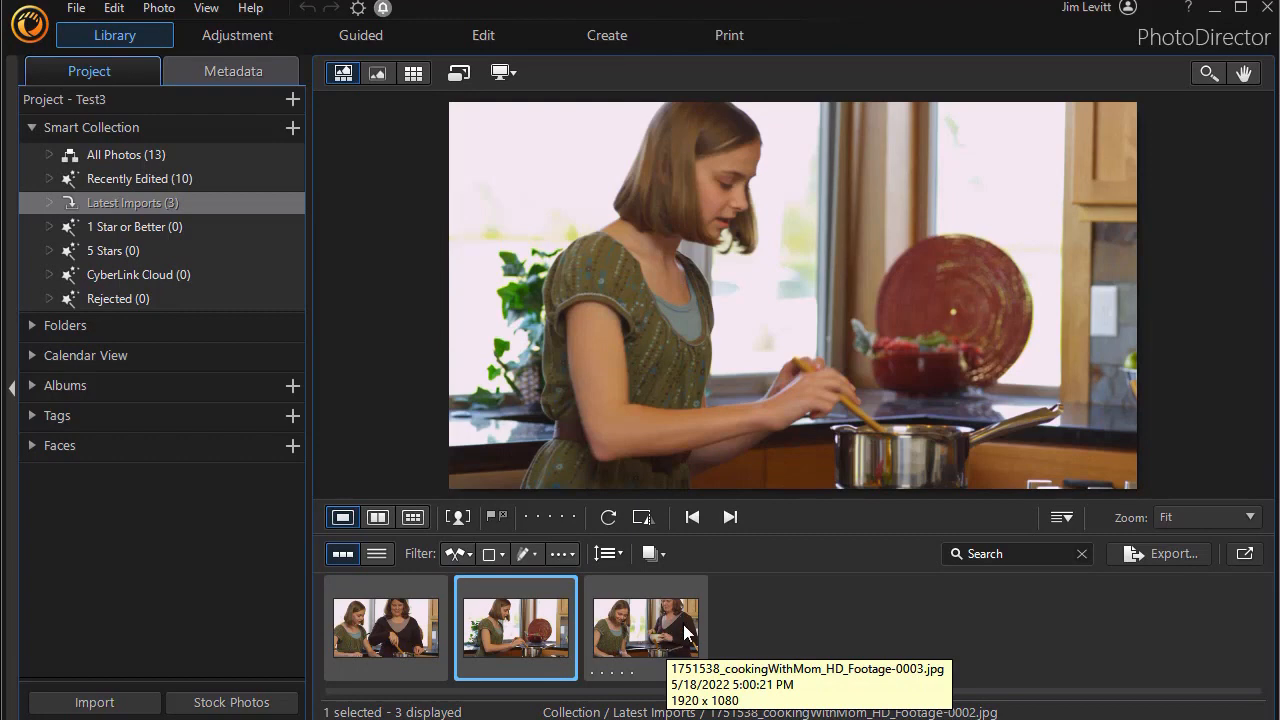
pyautogui.moveTo(704, 630)
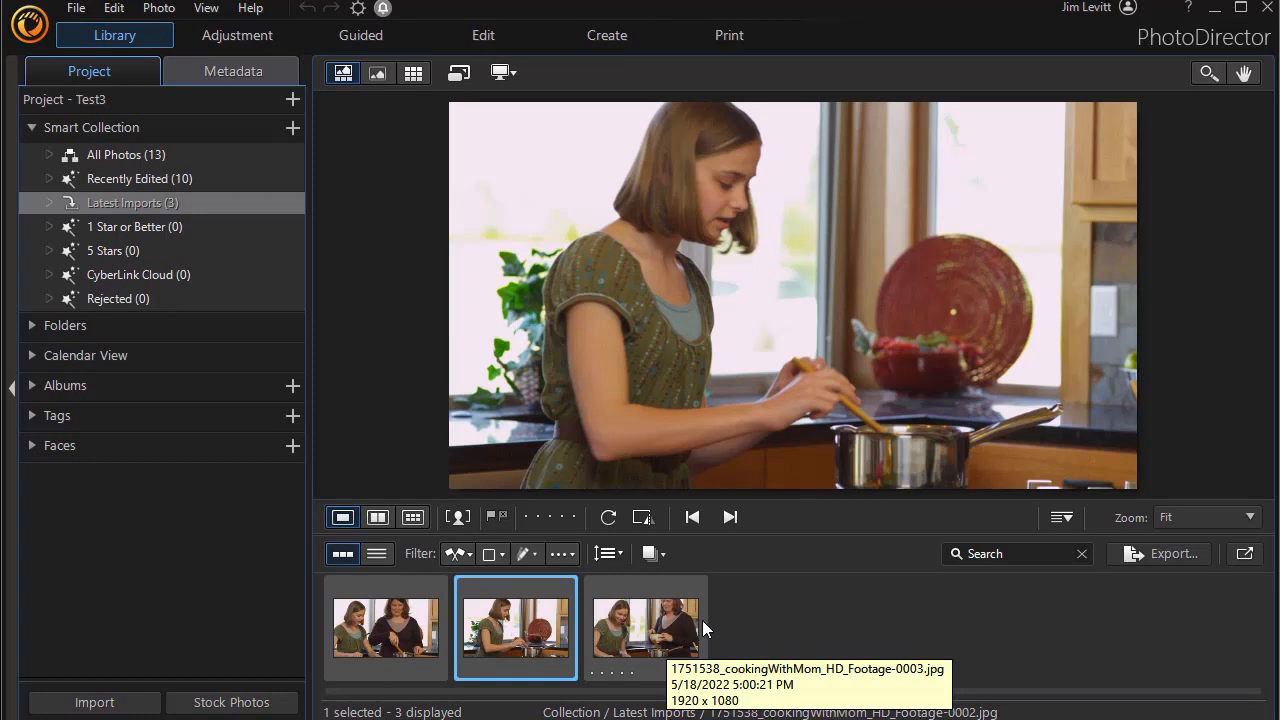
pyautogui.moveTo(220, 564)
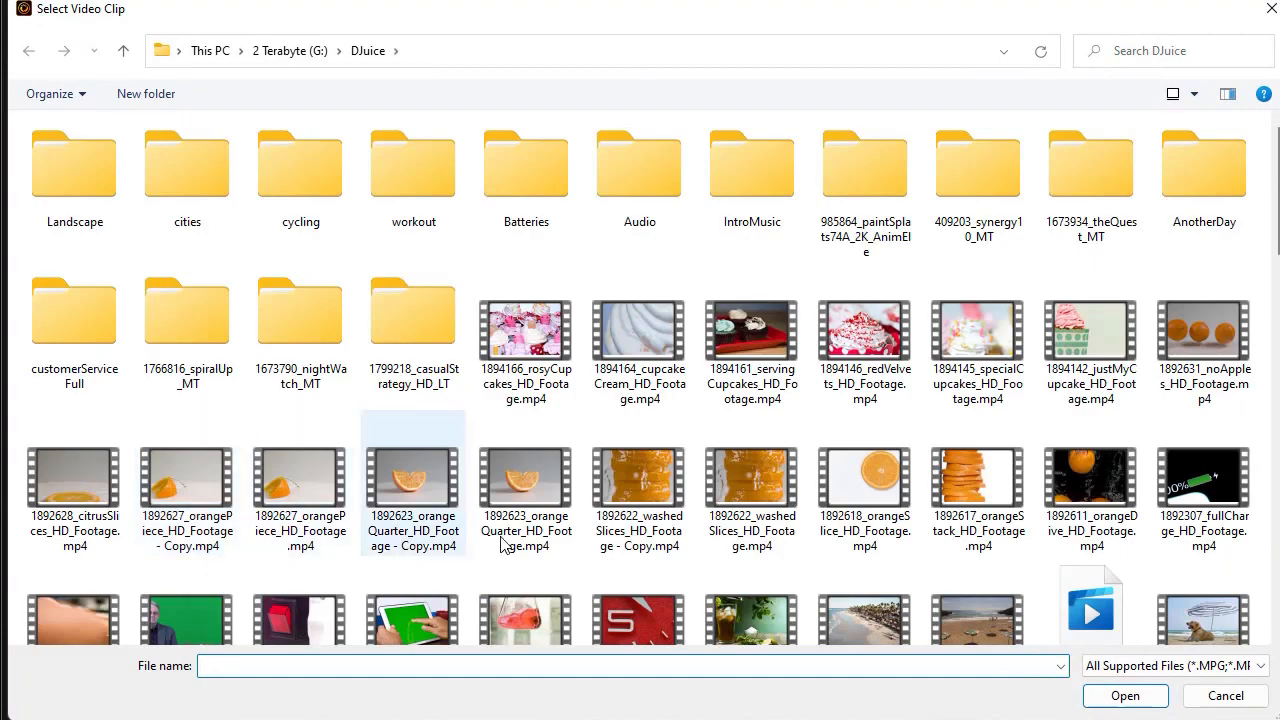
# Step: Scroll the Select Video Clip dialog to the microscope clip in the stock footage folder
pyautogui.scroll(-3)
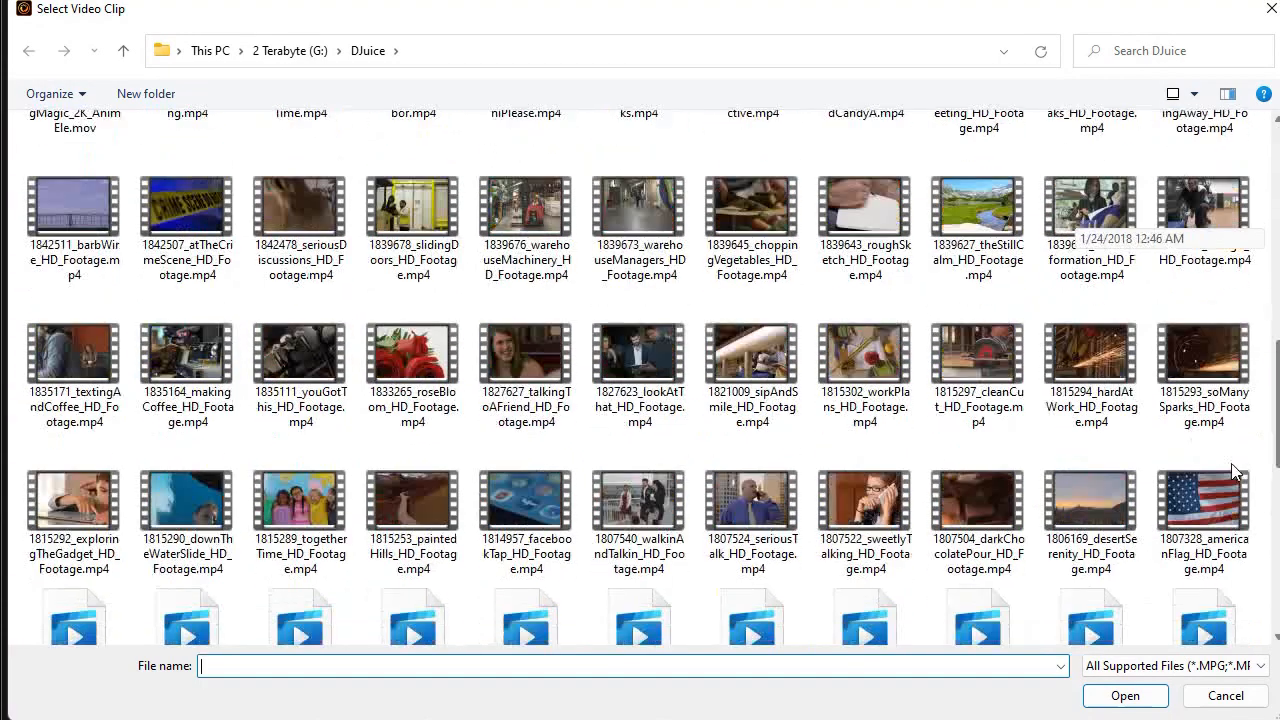
pyautogui.scroll(-3)
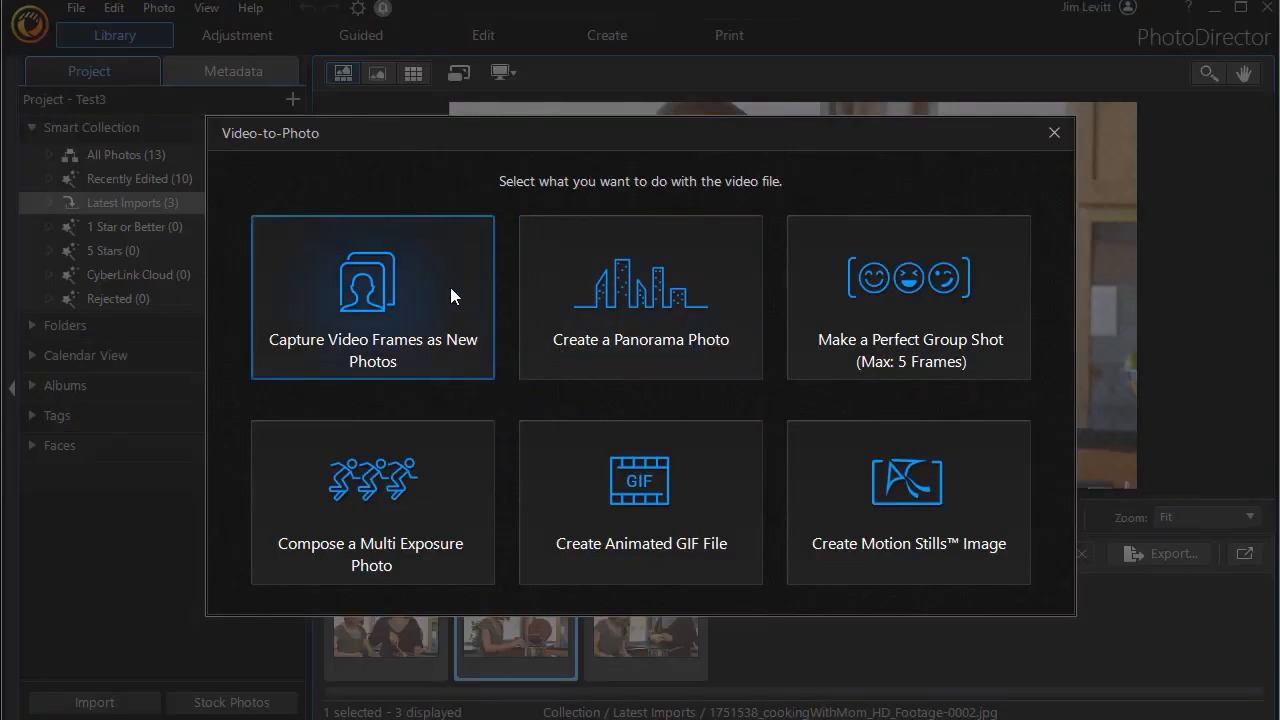
# Step: Open the microscope clip in the capture workspace via Capture Video Frames as New Photos
pyautogui.click(372, 296)
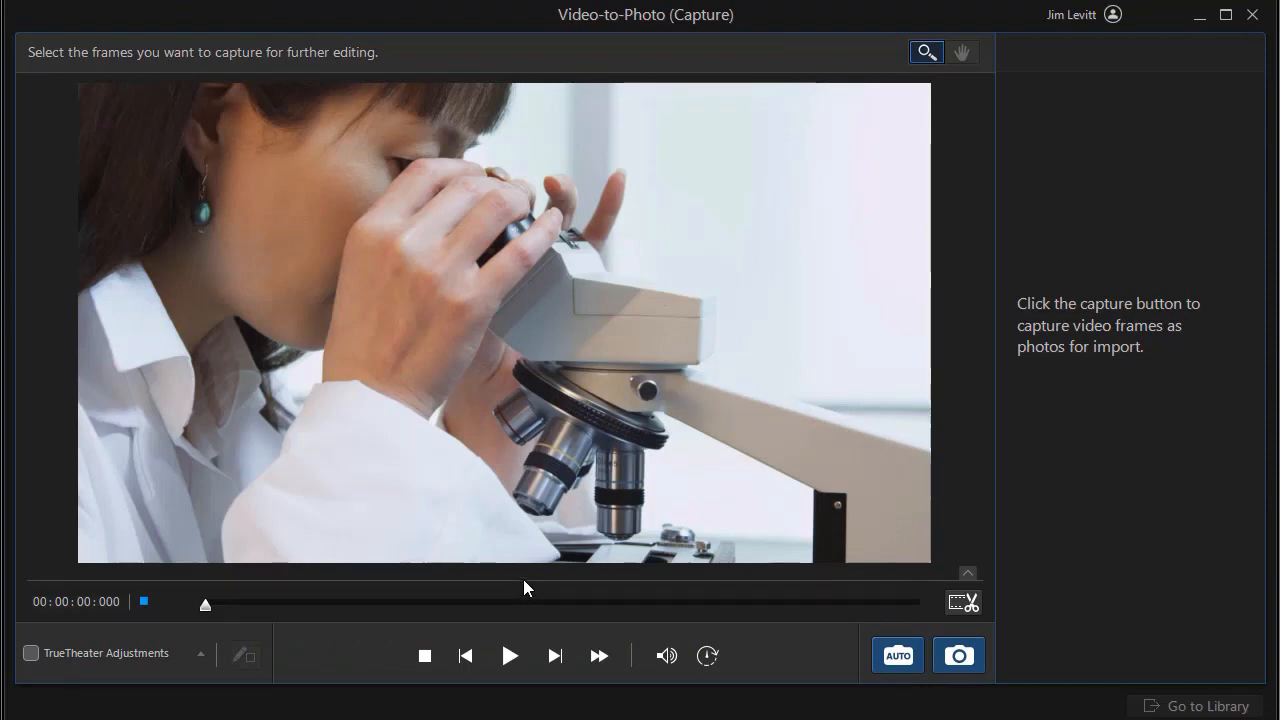
pyautogui.click(956, 602)
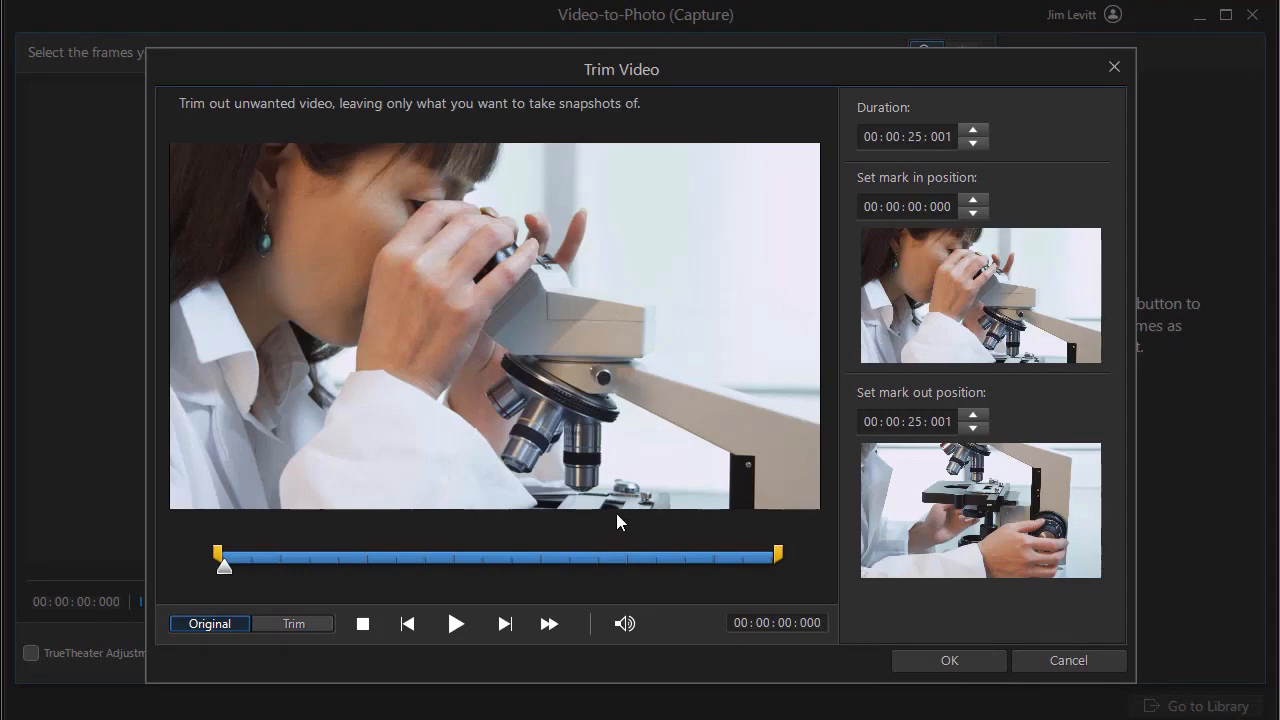
pyautogui.moveTo(590, 524)
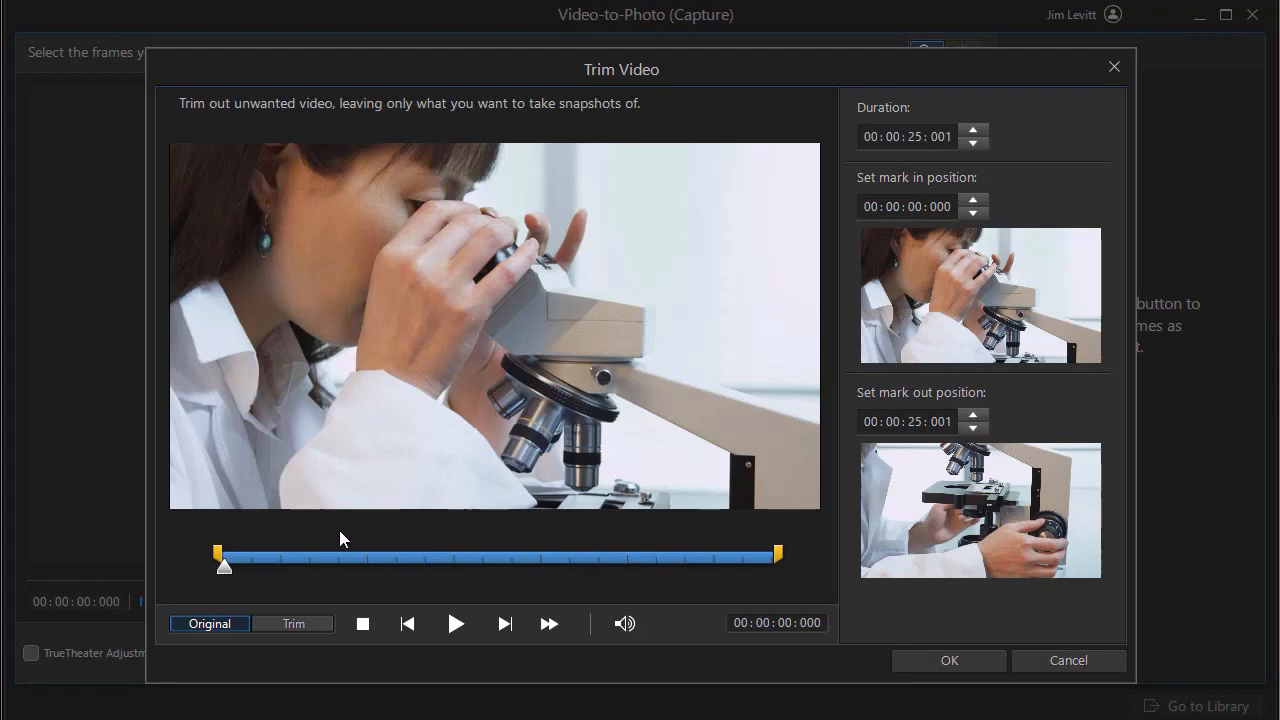
pyautogui.moveTo(334, 540)
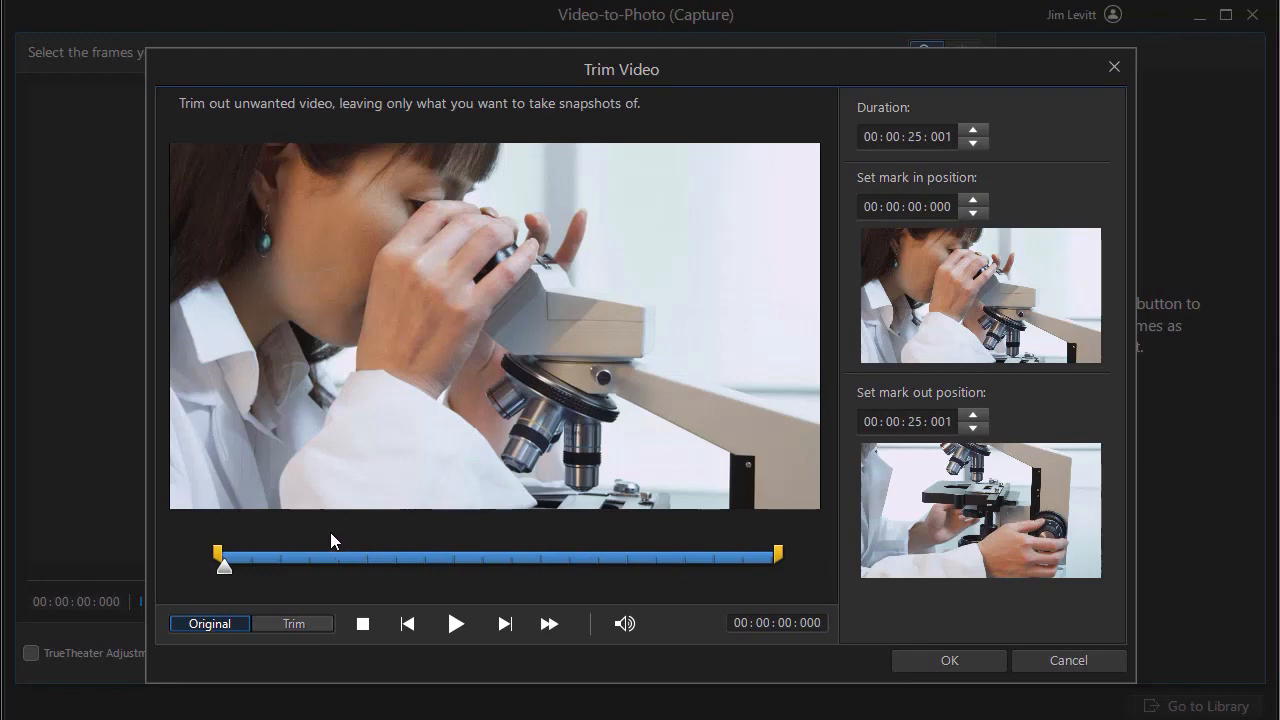
pyautogui.moveTo(228, 558)
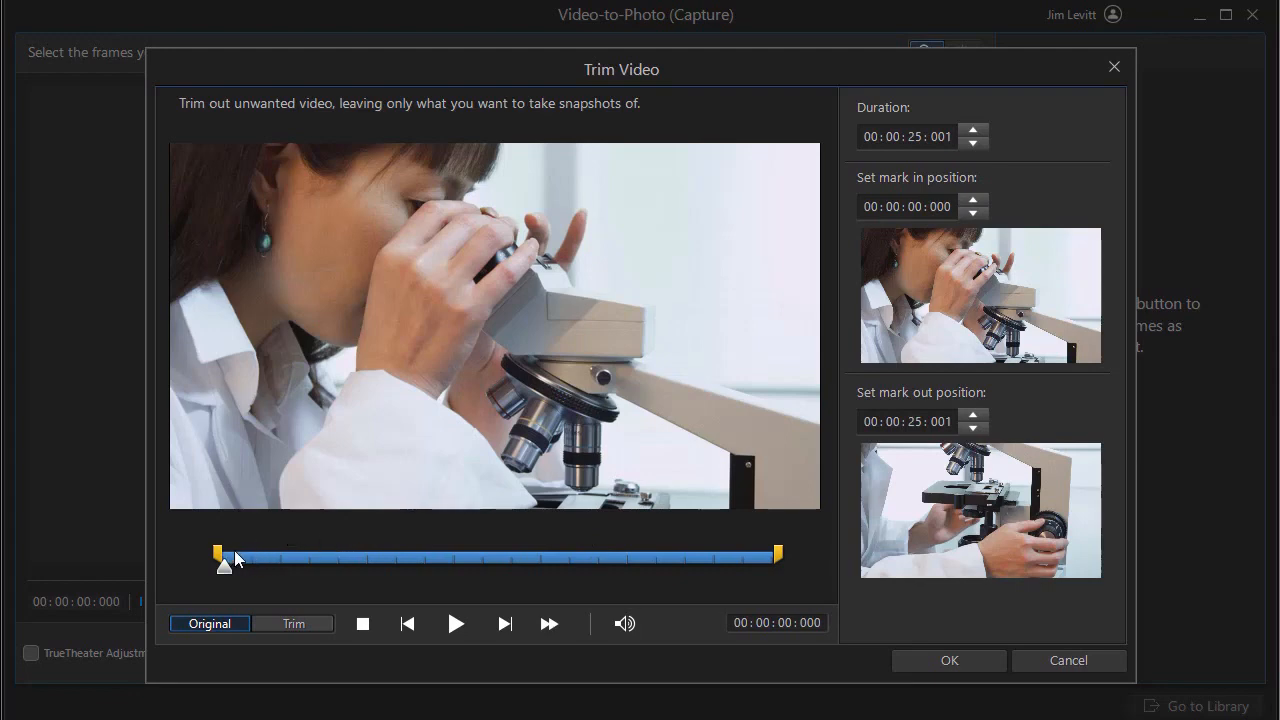
pyautogui.moveTo(262, 556)
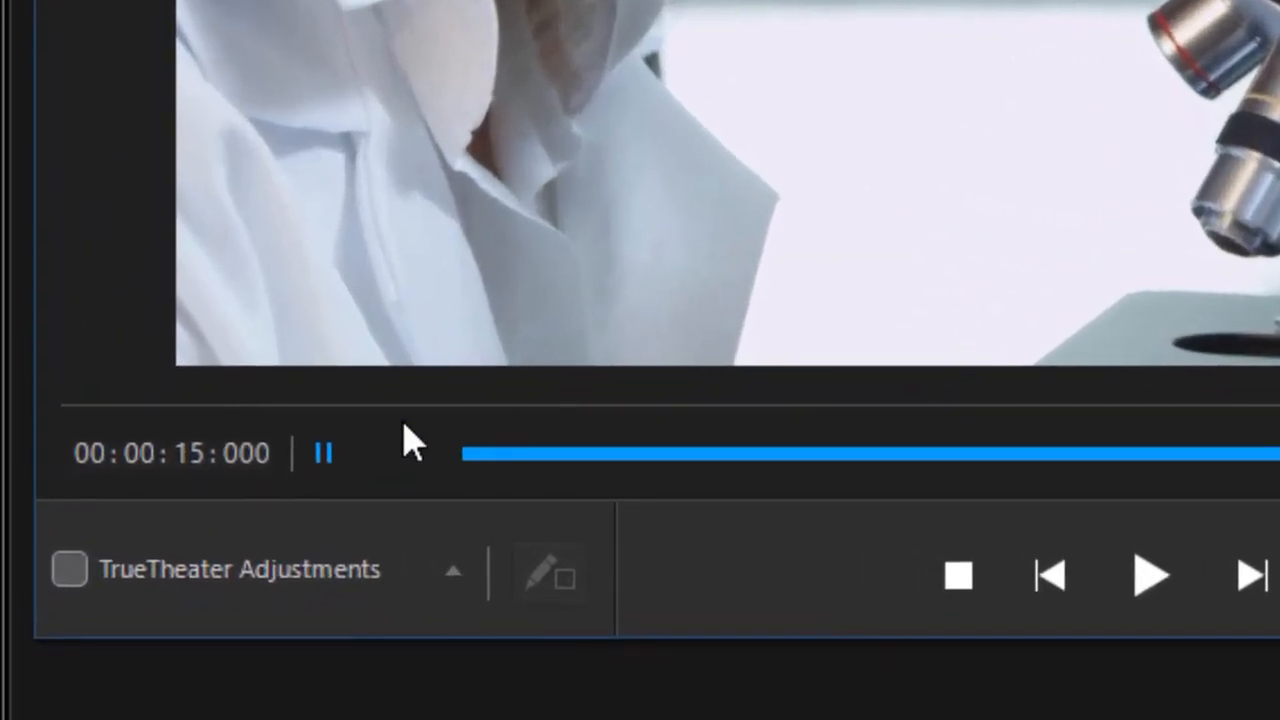
pyautogui.moveTo(256, 496)
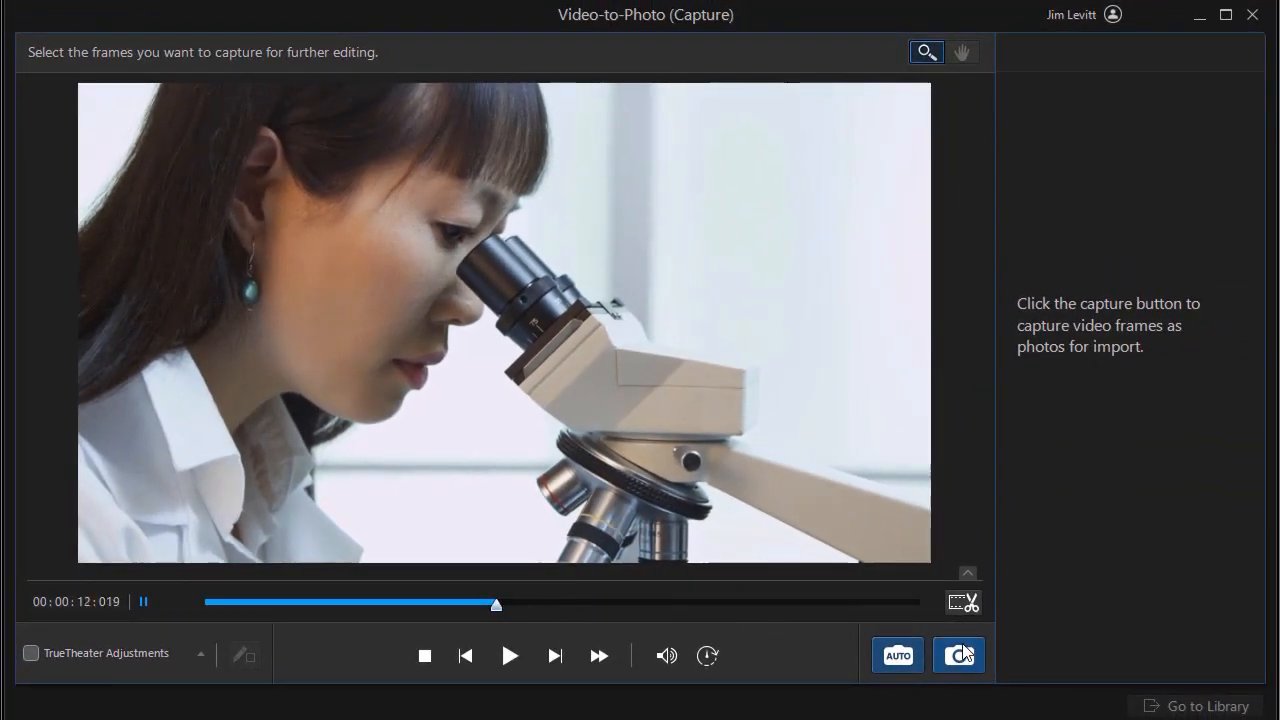
pyautogui.click(958, 656)
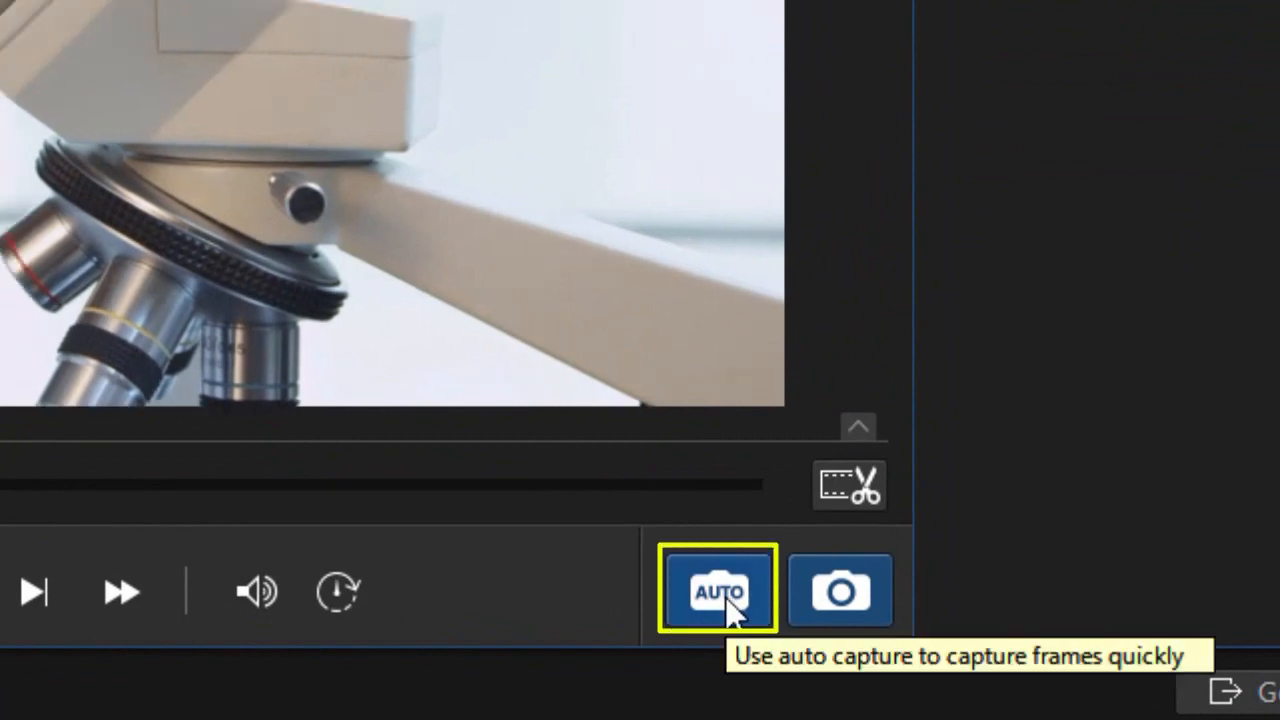
pyautogui.click(718, 590)
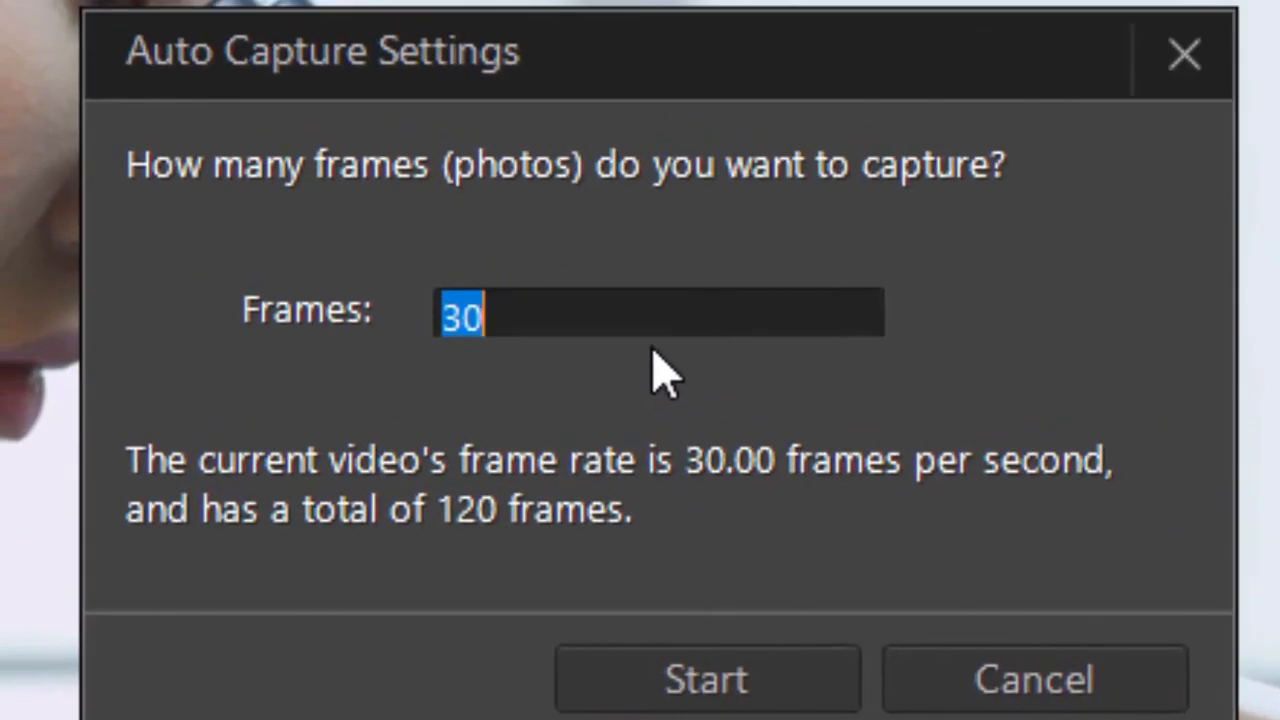
pyautogui.moveTo(740, 516)
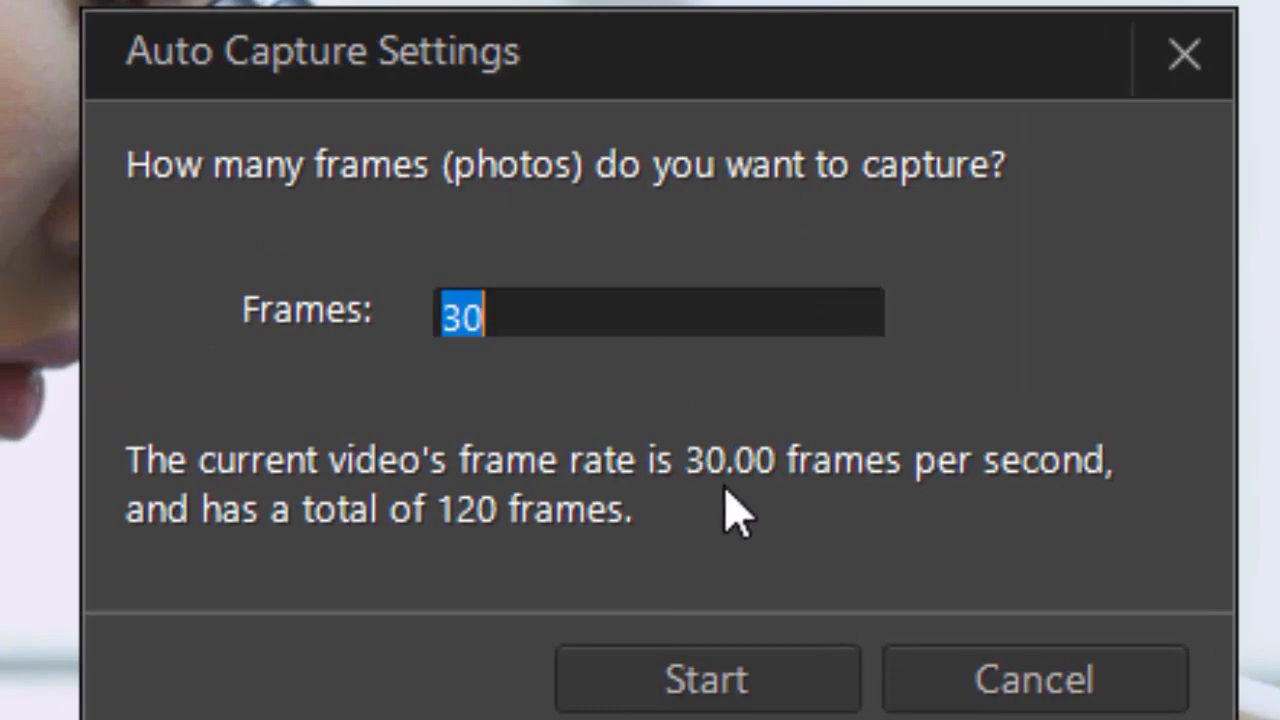
pyautogui.moveTo(752, 544)
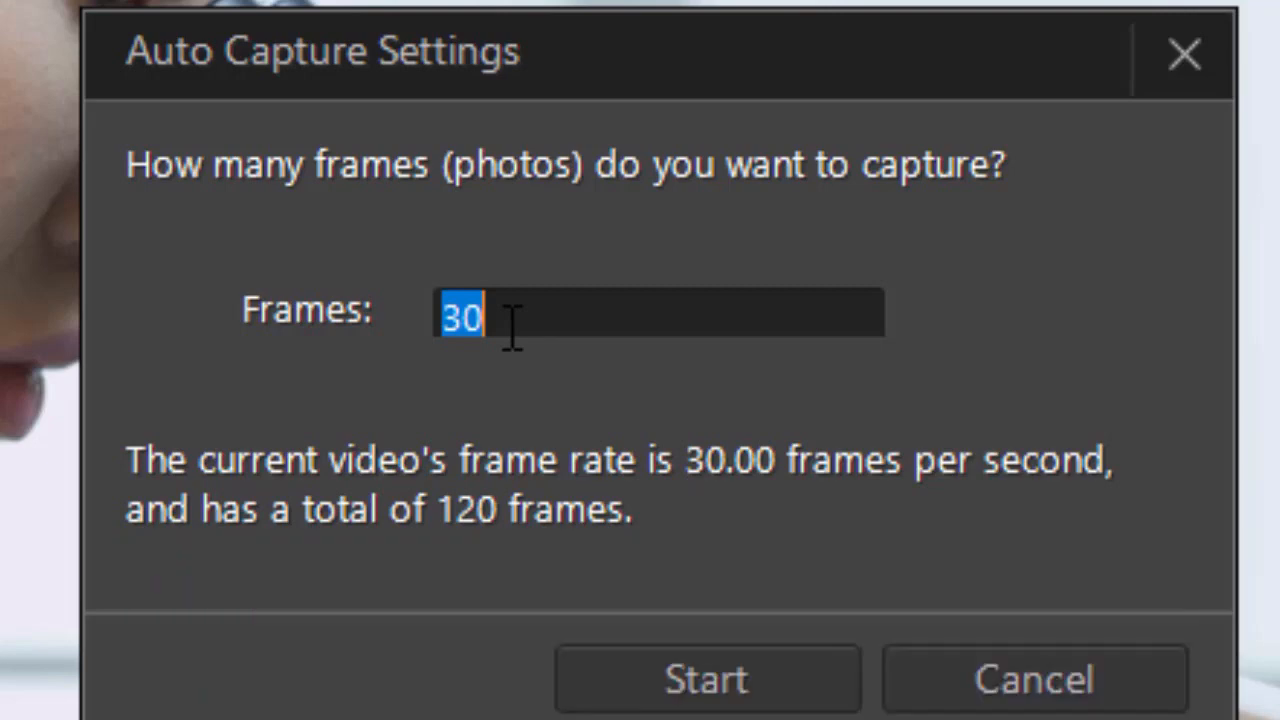
pyautogui.moveTo(340, 440)
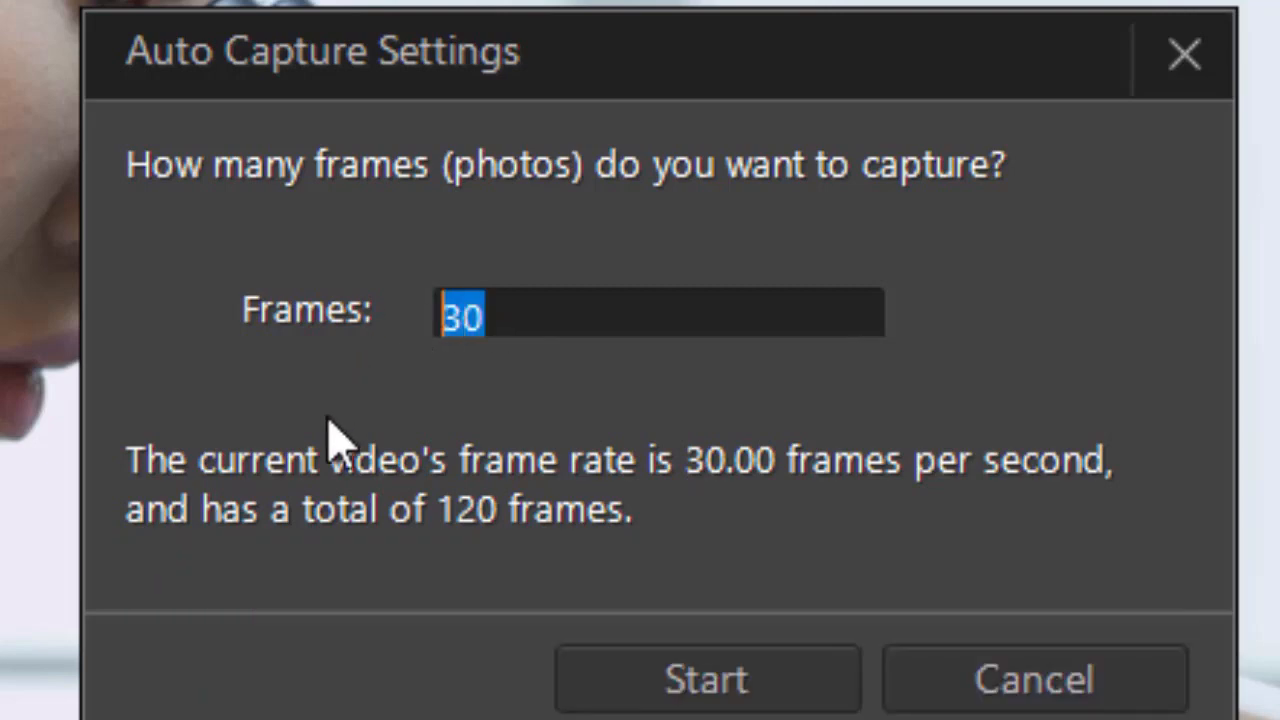
# Step: Set the Auto Capture frame count to 10 instead of 30
pyautogui.write('10')
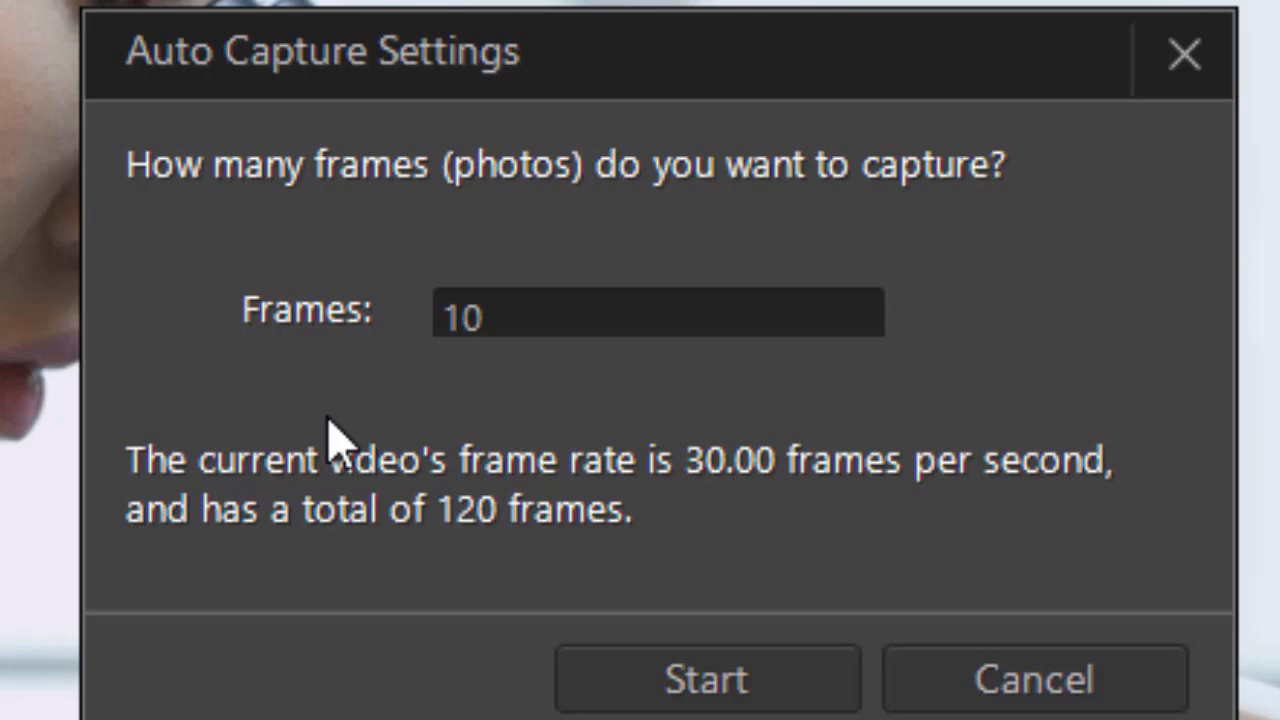
pyautogui.moveTo(860, 424)
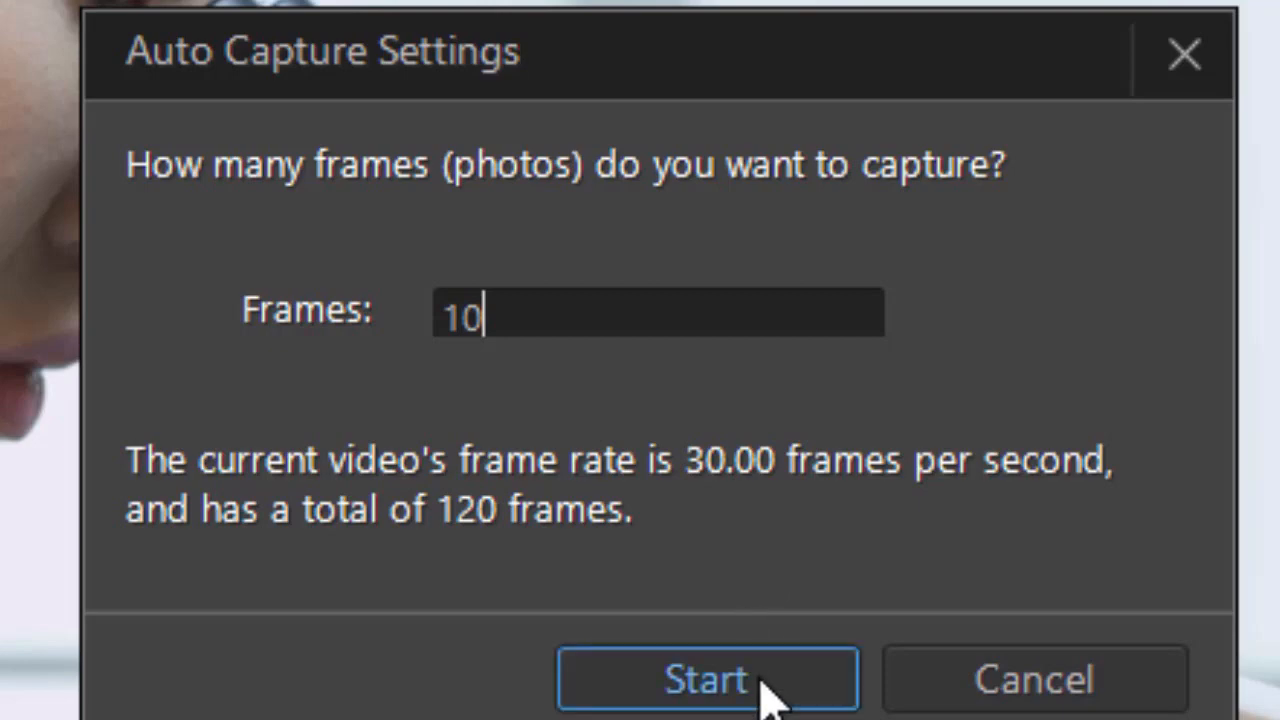
pyautogui.moveTo(760, 700)
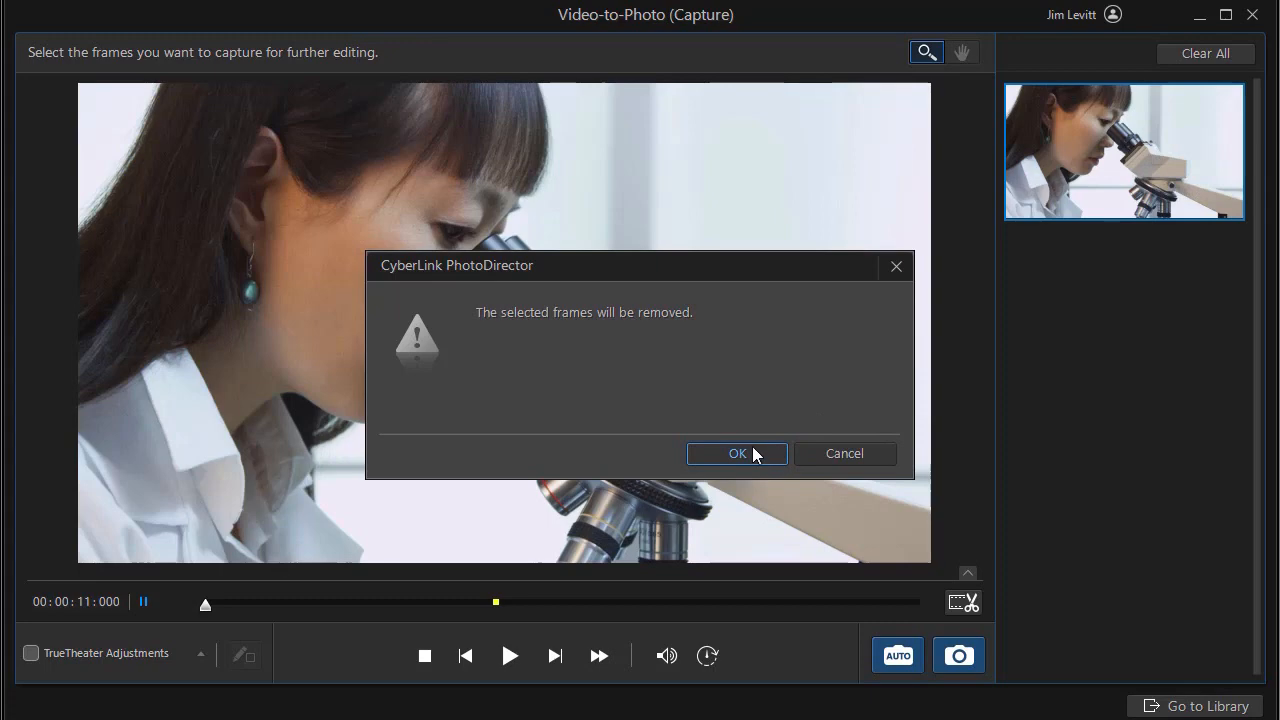
# Step: Clear the earlier frames and auto-capture ten frames across the microscope clip, reviewing the thumbnails
pyautogui.click(736, 452)
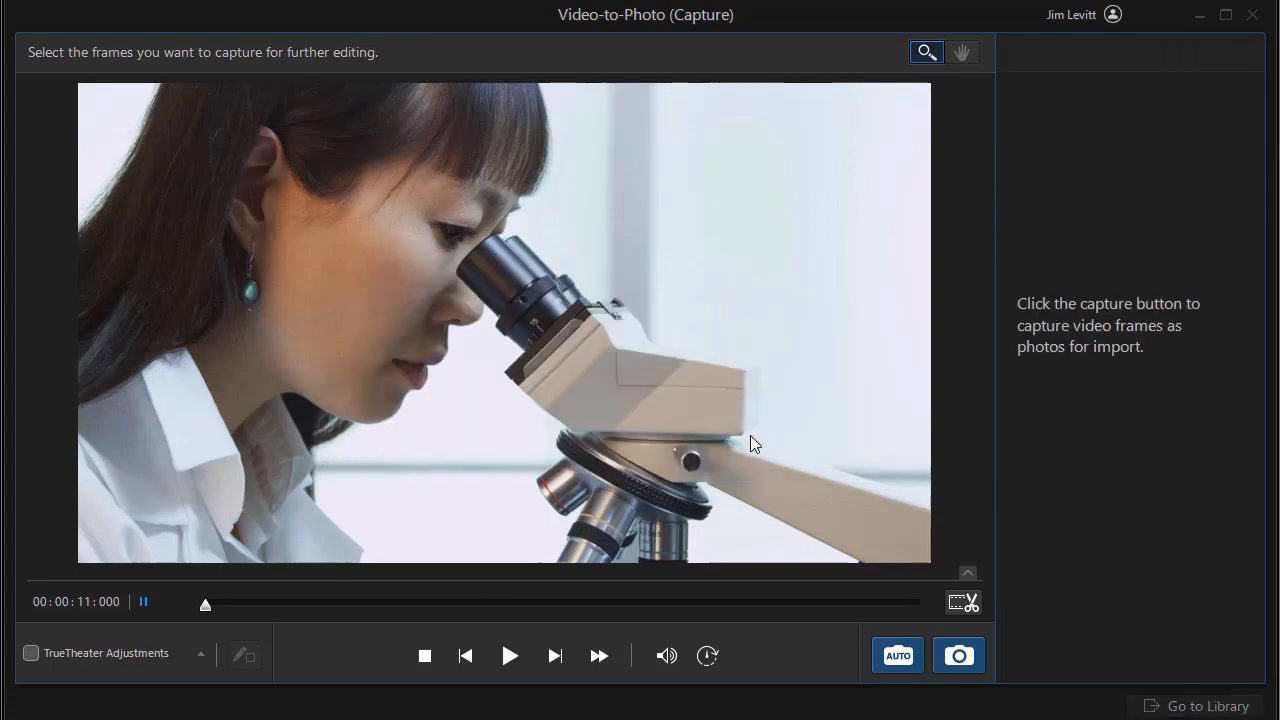
pyautogui.click(956, 656)
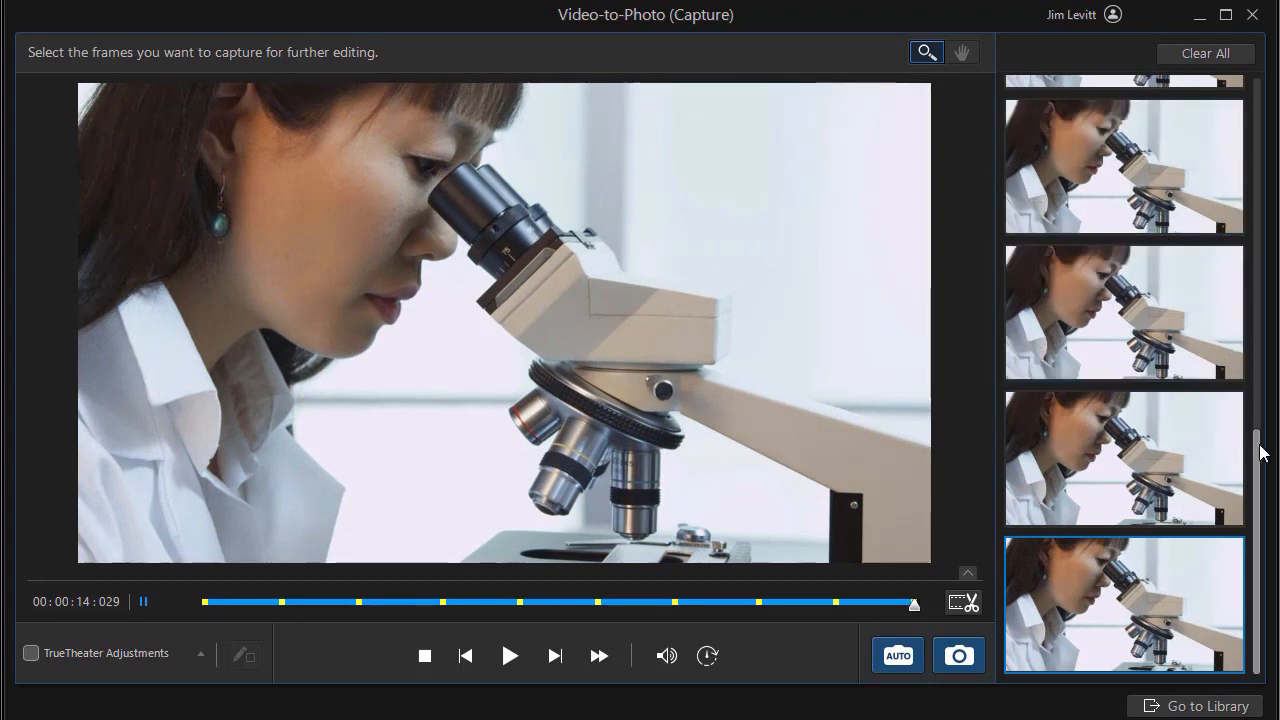
pyautogui.scroll(-3)
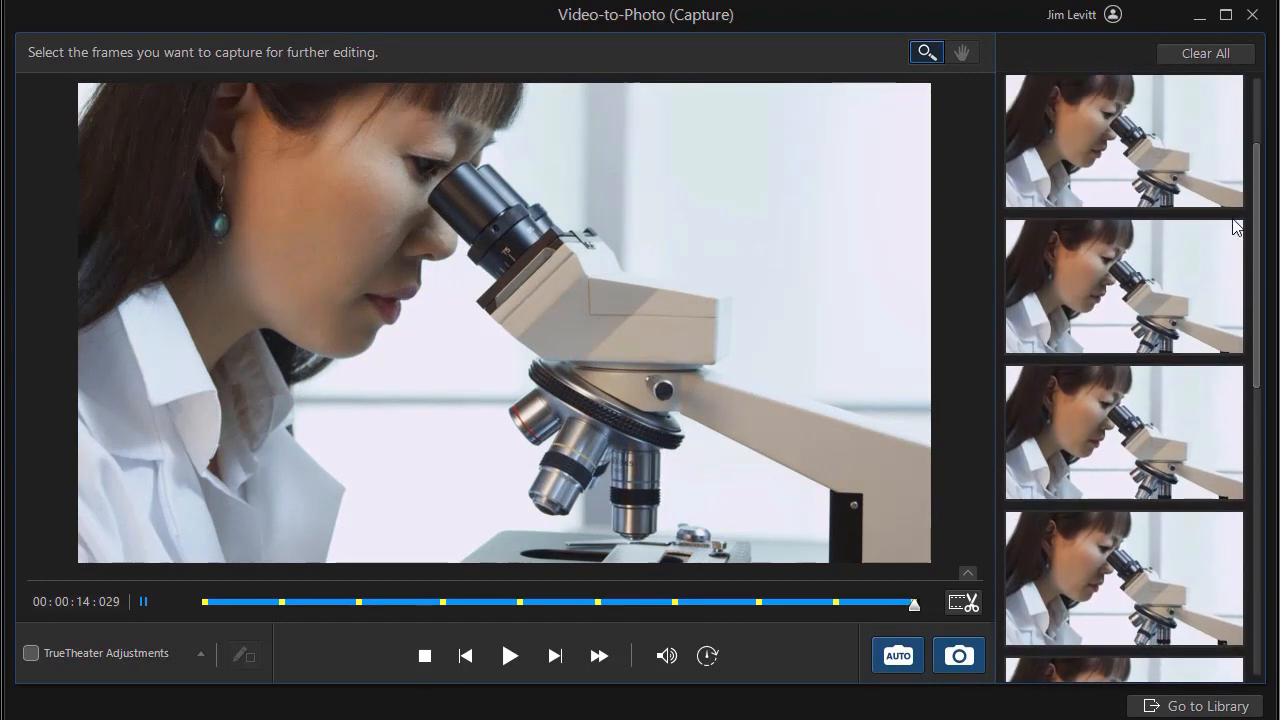
pyautogui.click(1124, 432)
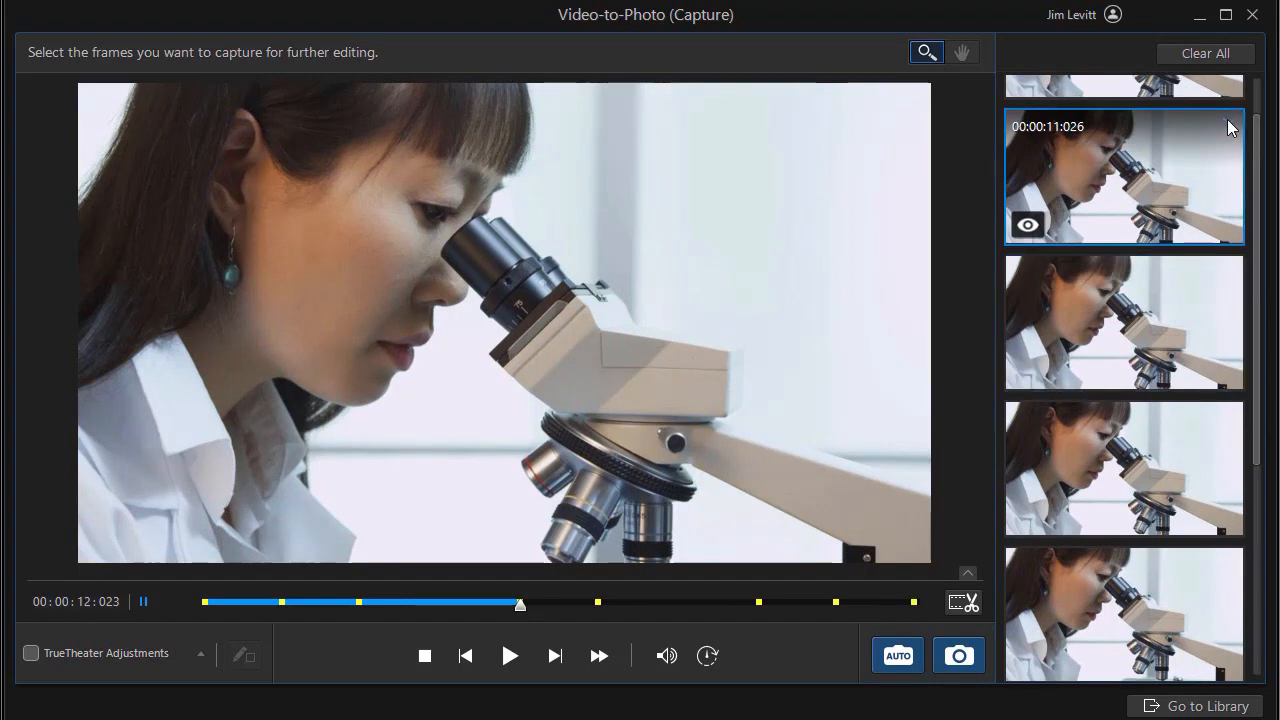
pyautogui.scroll(-3)
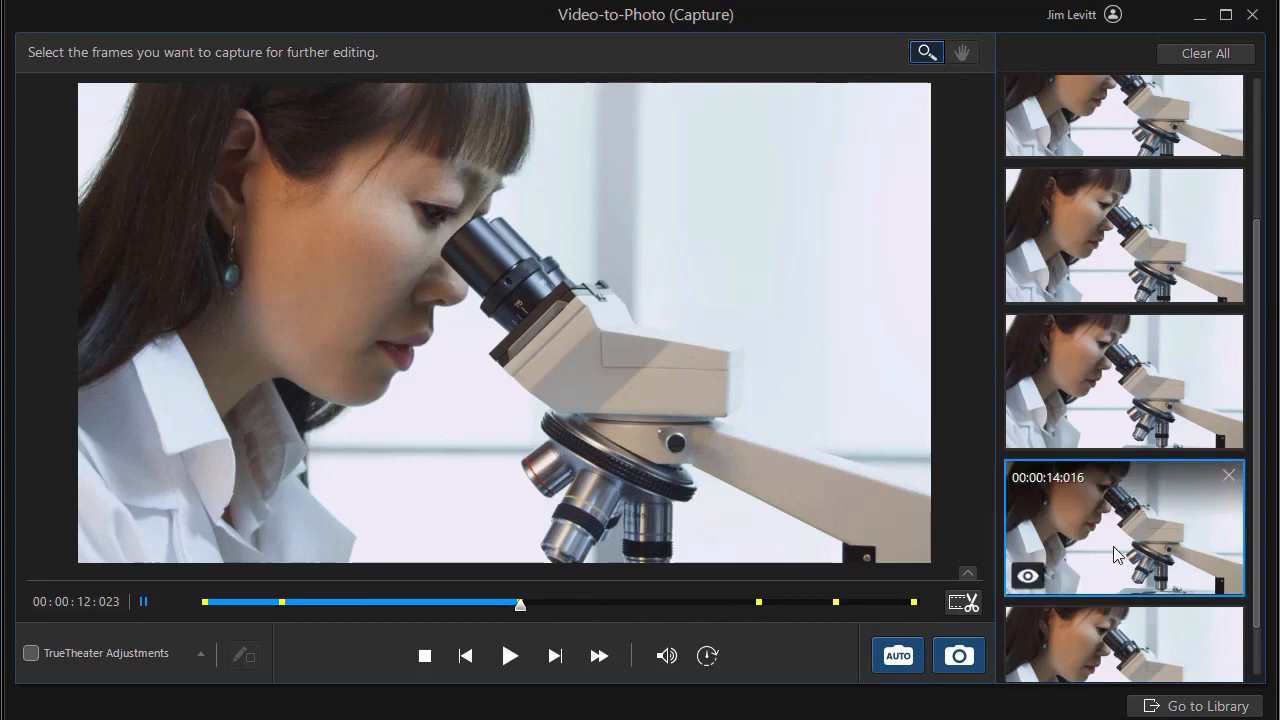
pyautogui.moveTo(1184, 706)
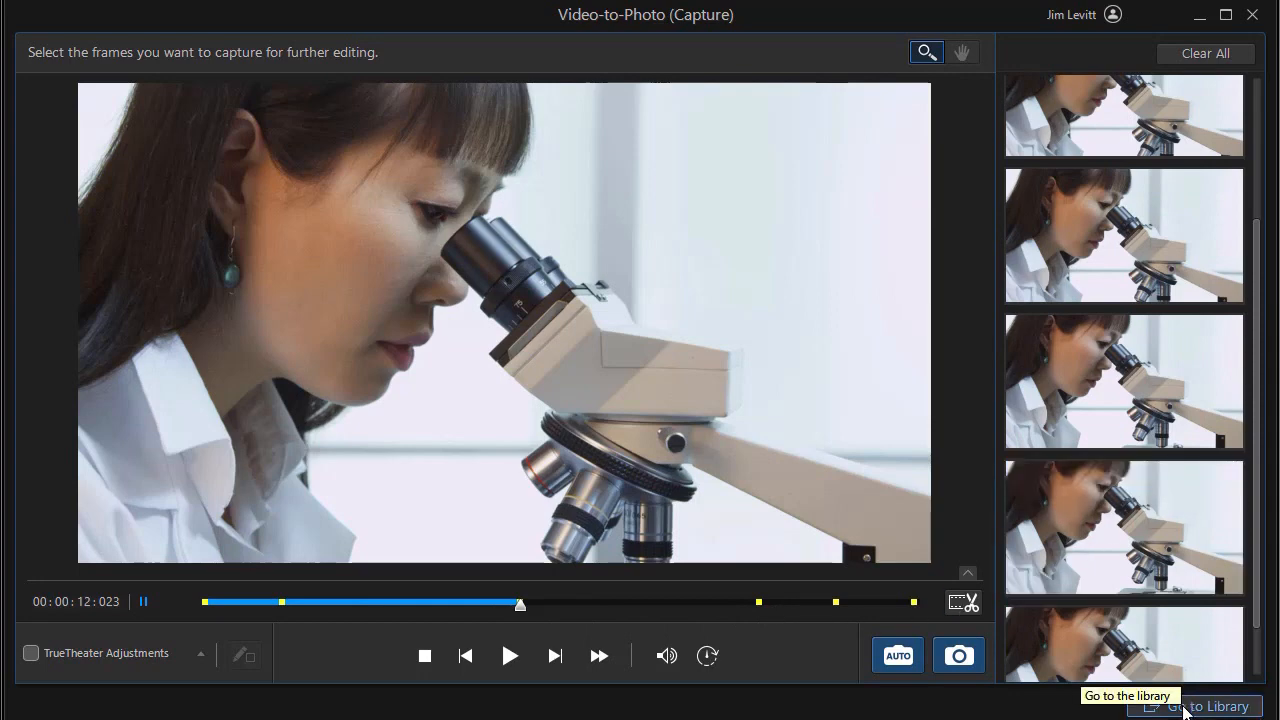
pyautogui.moveTo(1208, 704)
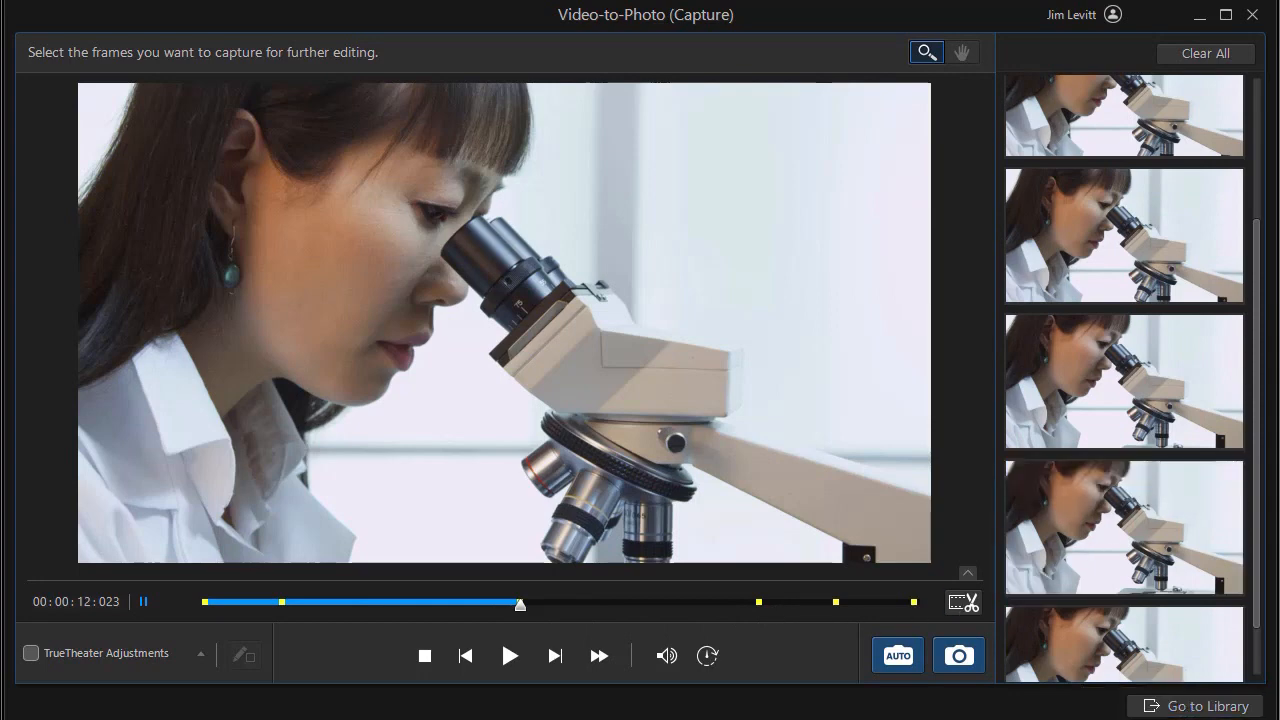
# Step: Send the frames to the library into G:\Images\Testing subfolder 'motion stills1' and import them
pyautogui.click(956, 656)
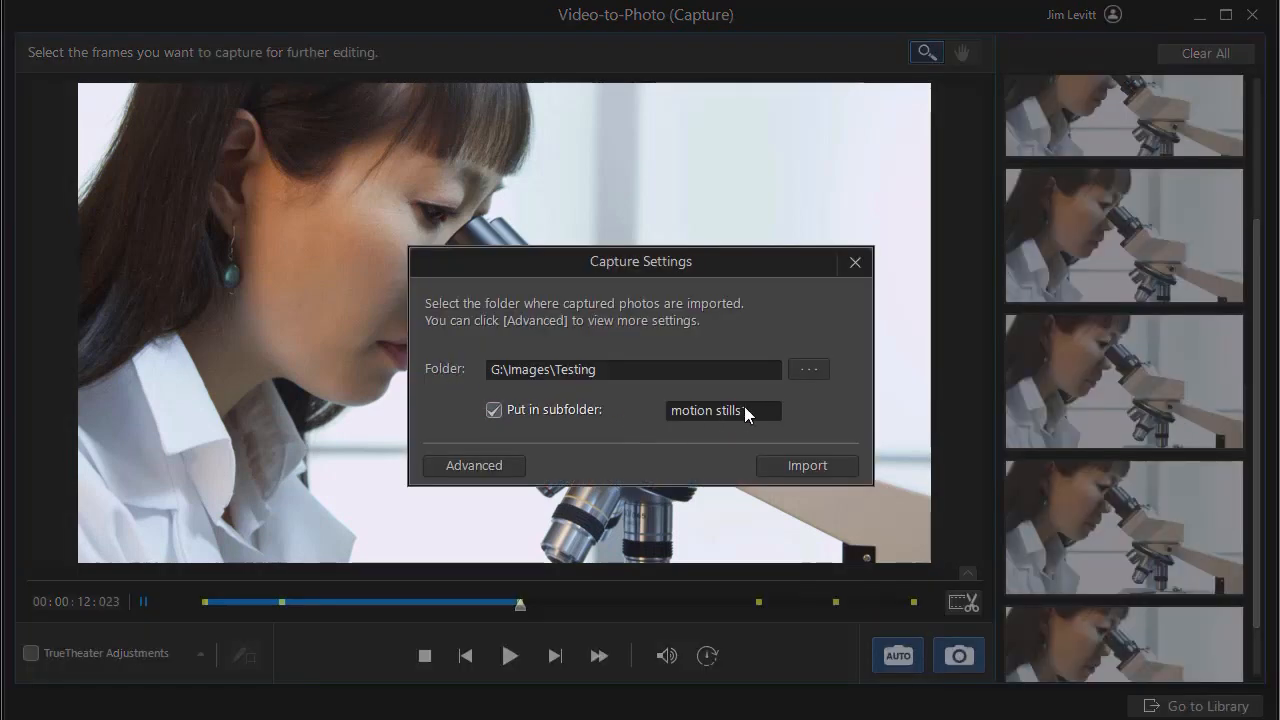
pyautogui.write('1')
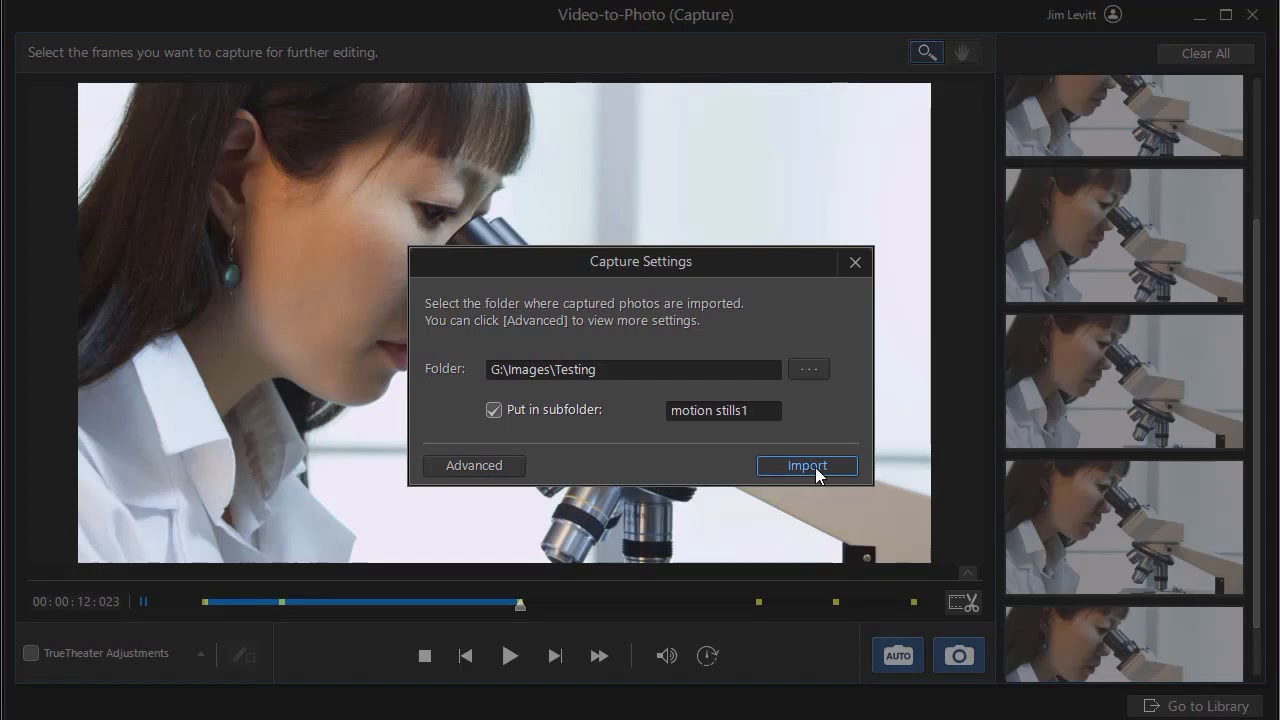
pyautogui.click(806, 464)
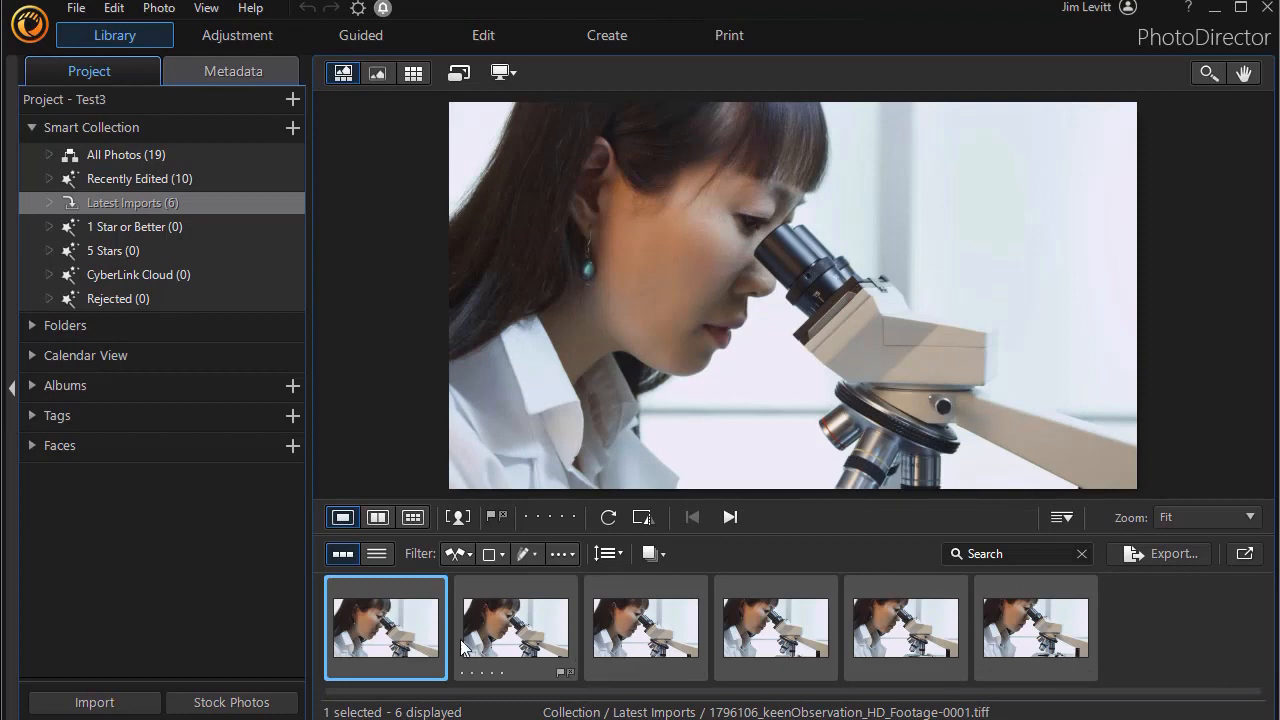
pyautogui.moveTo(658, 640)
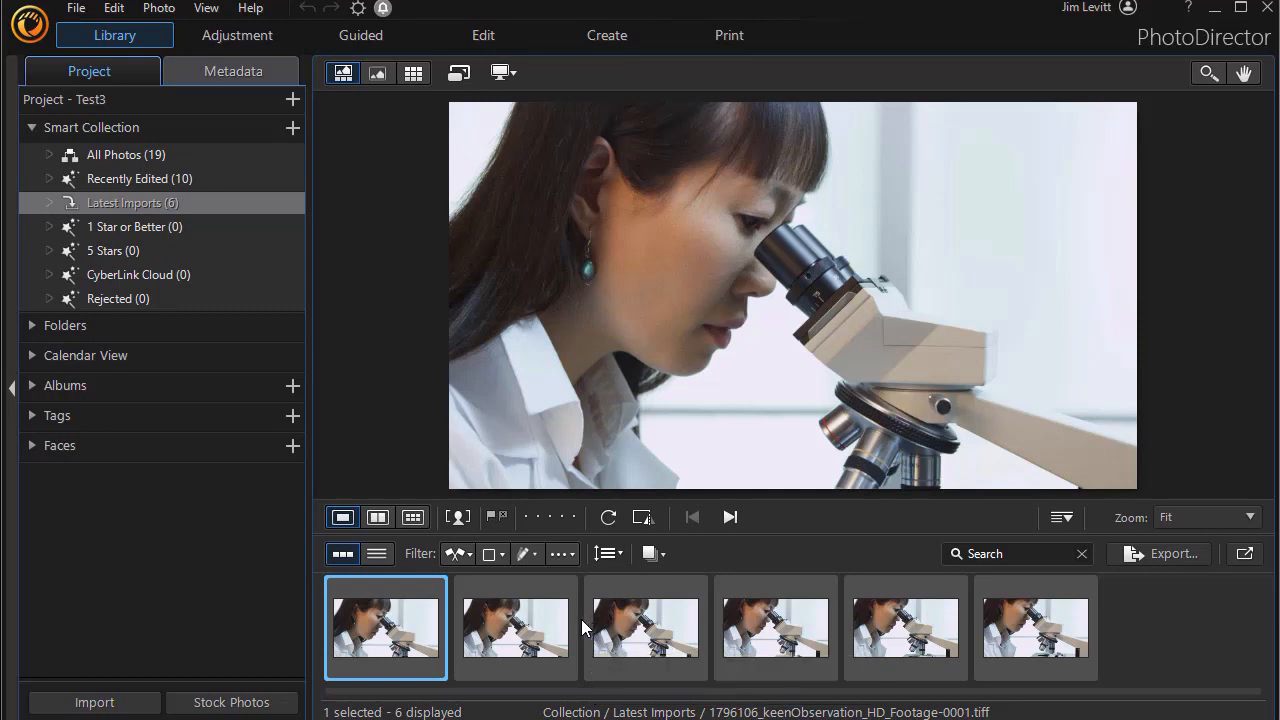
pyautogui.moveTo(644, 624)
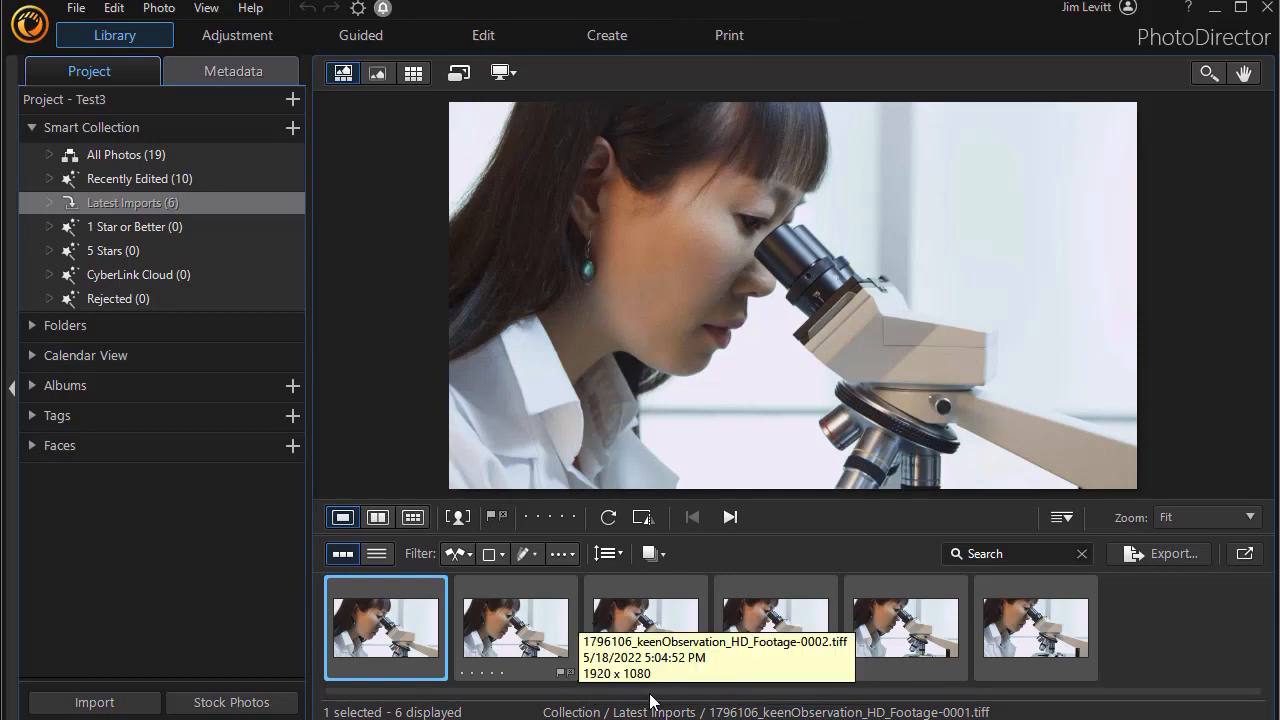